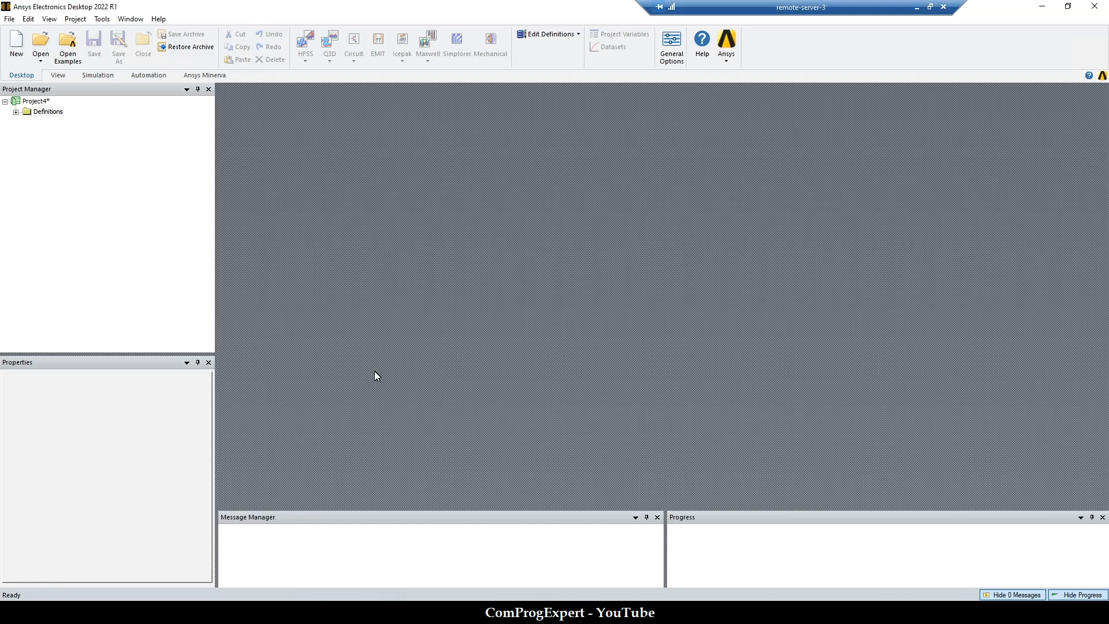
mouse_move(331, 351)
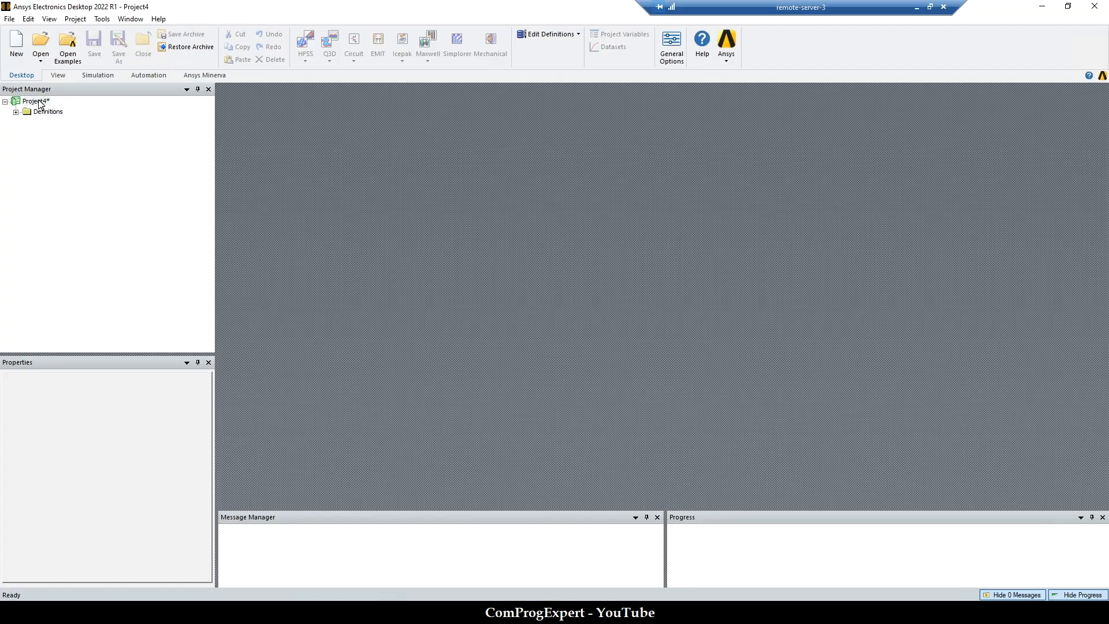
Insert a new Maxwell 2D design into Project4.
right_click(33, 101)
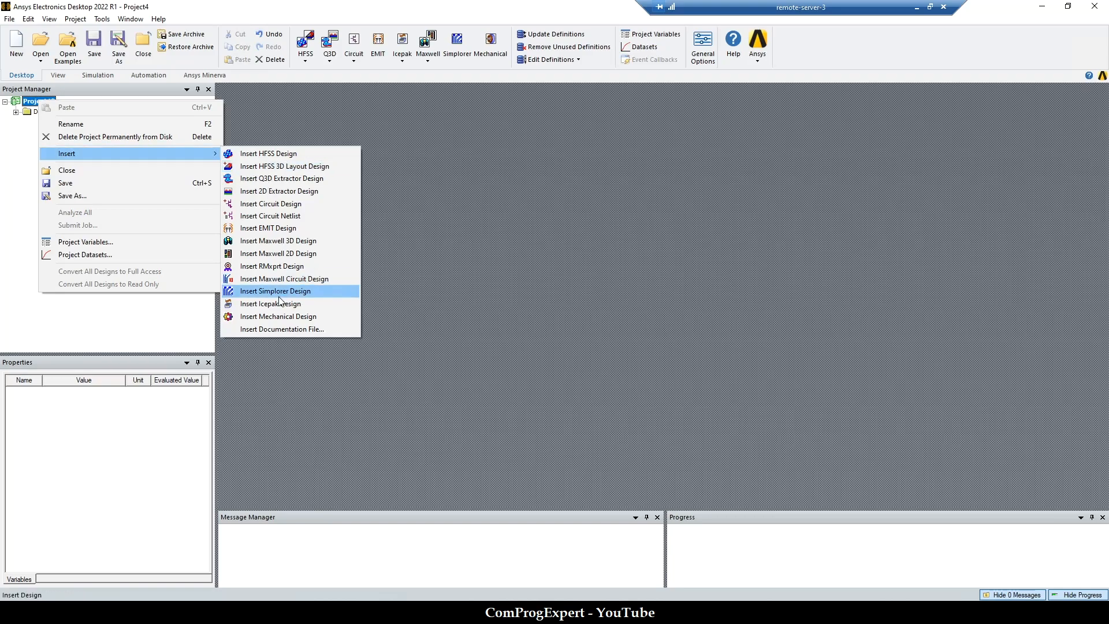
click(277, 253)
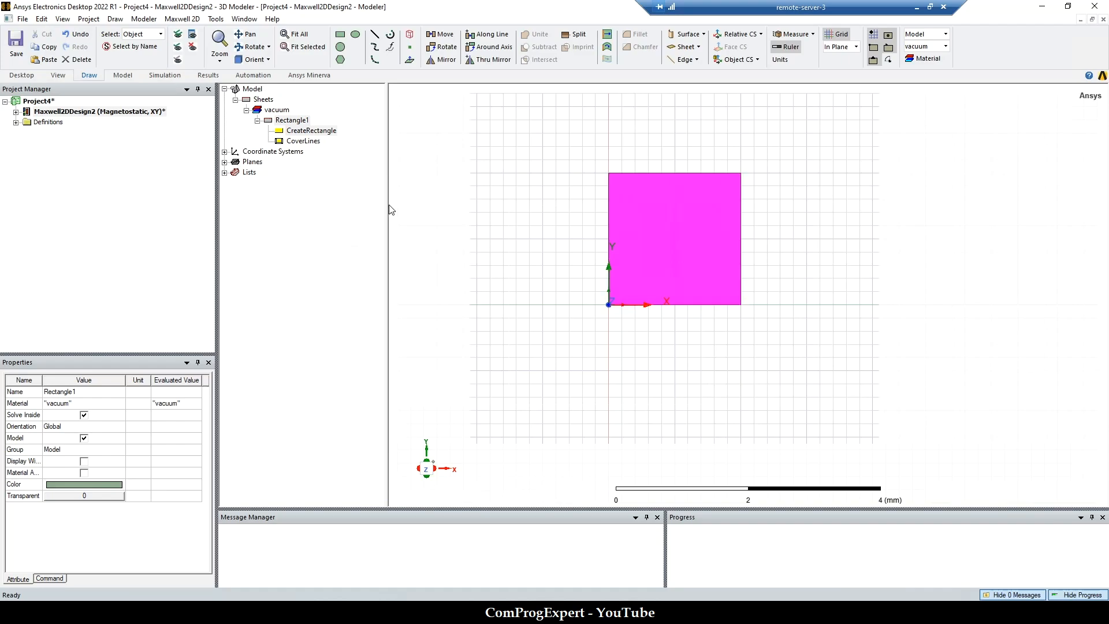
Make the rectangles 10 mm squares and move the second one to 11,0,0.
double_click(309, 129)
text(10)
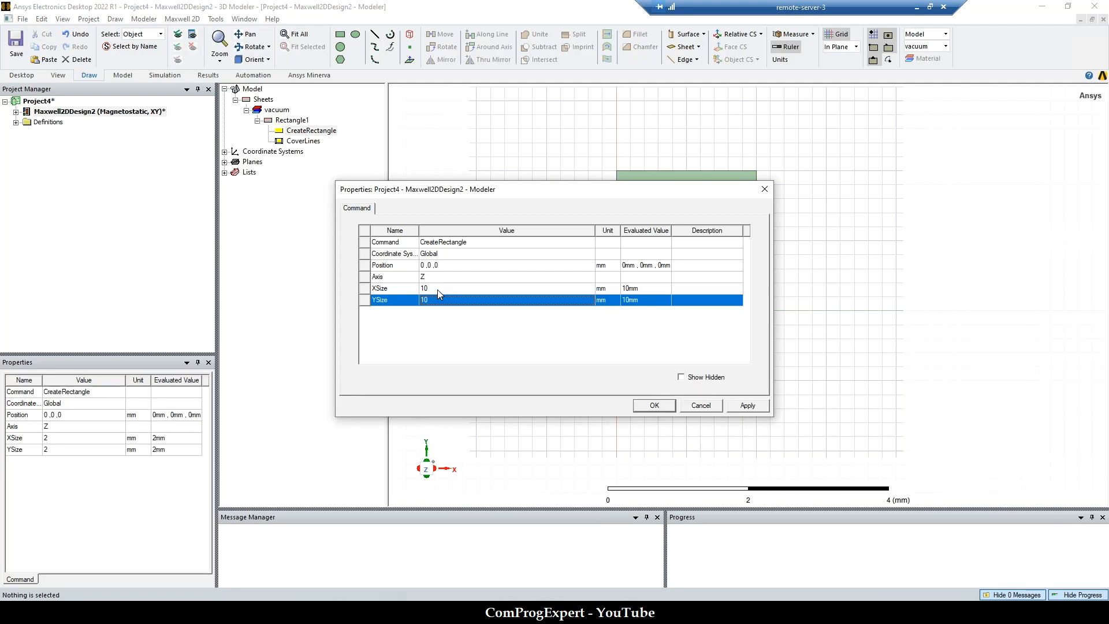
click(653, 406)
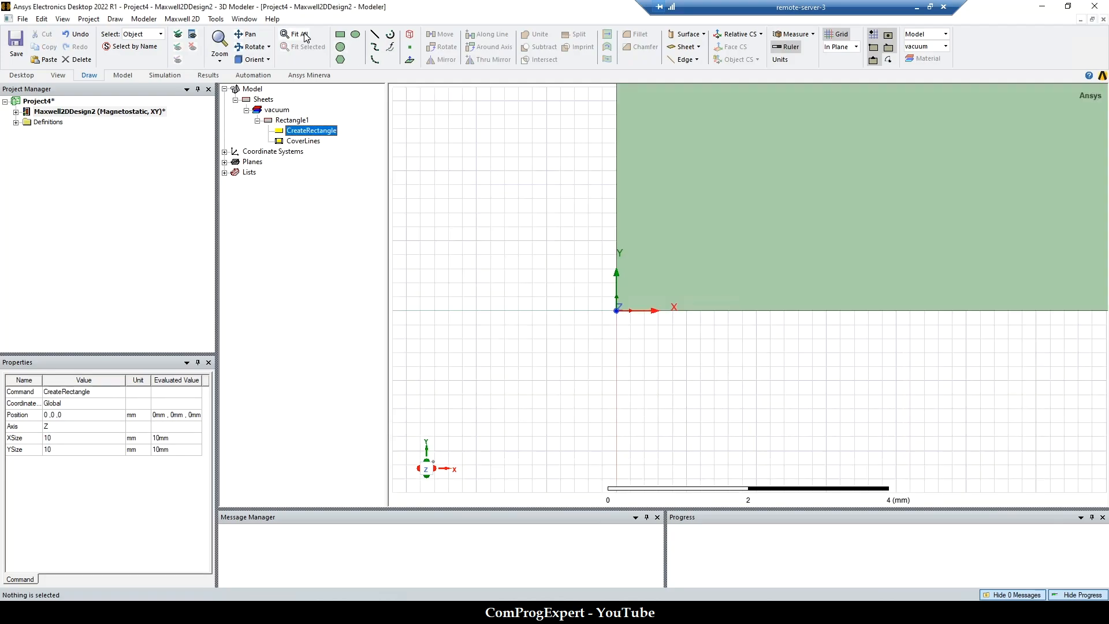
click(304, 33)
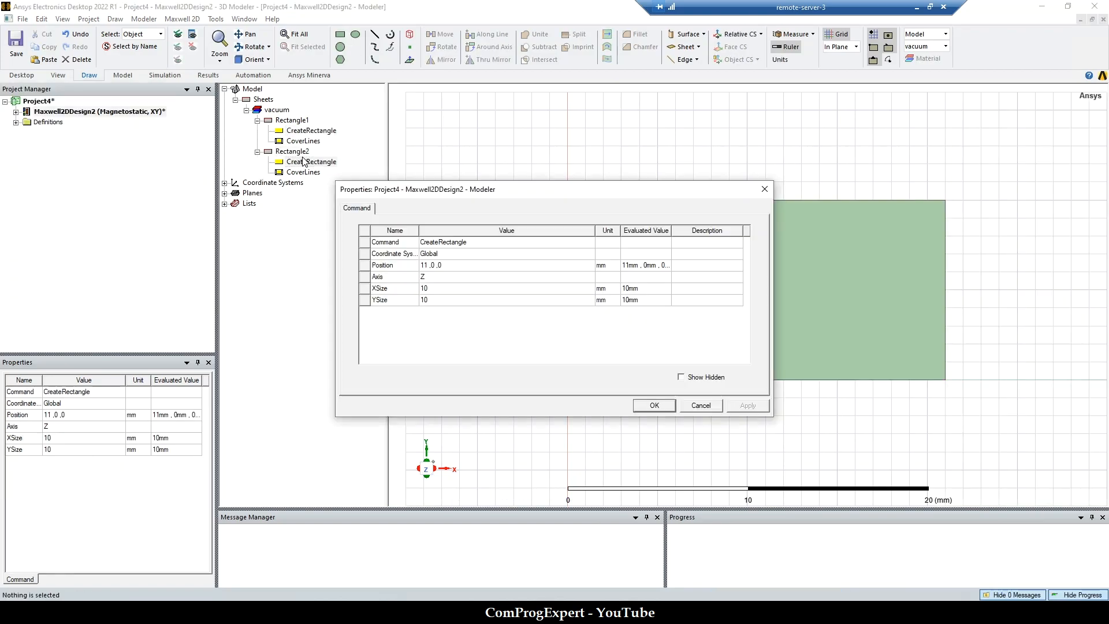
click(505, 266)
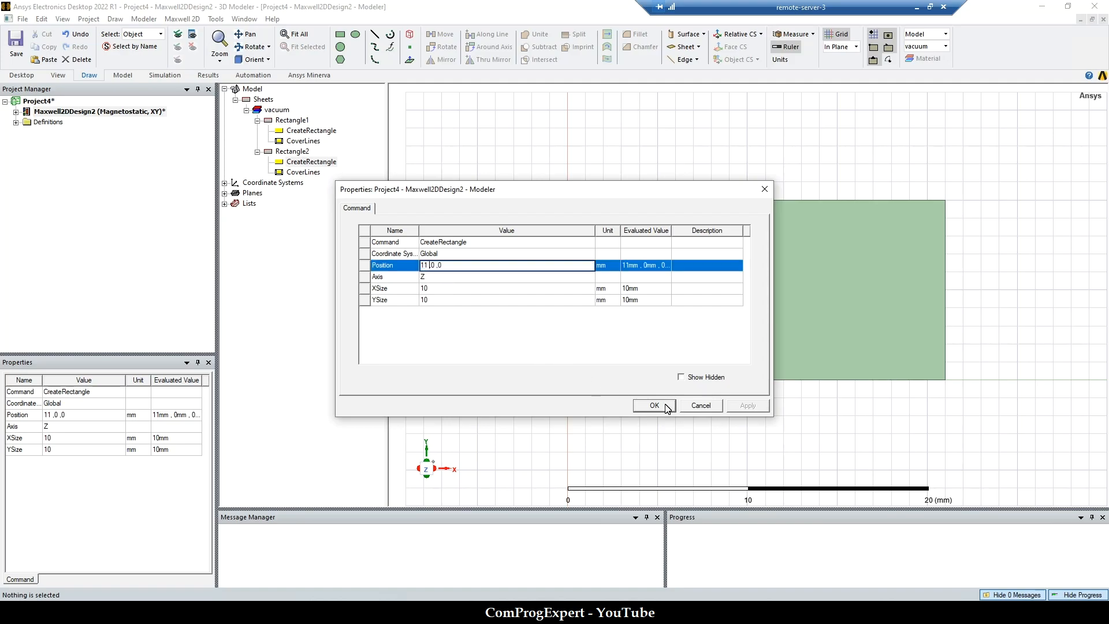
click(654, 405)
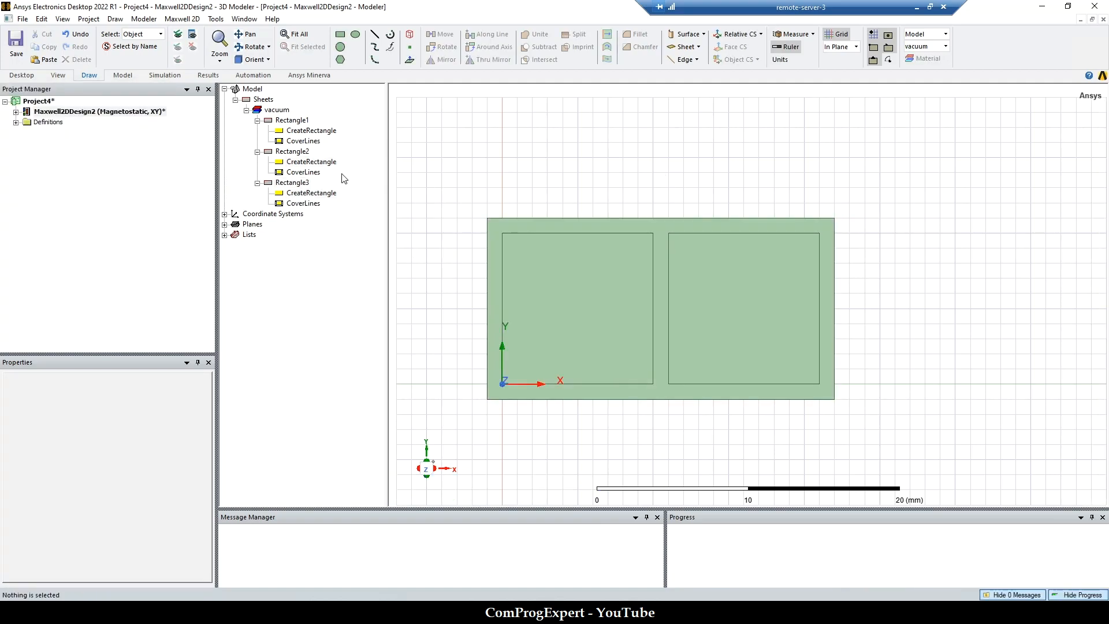
Make the outer rectangle, Rectangle3, transparent.
click(292, 182)
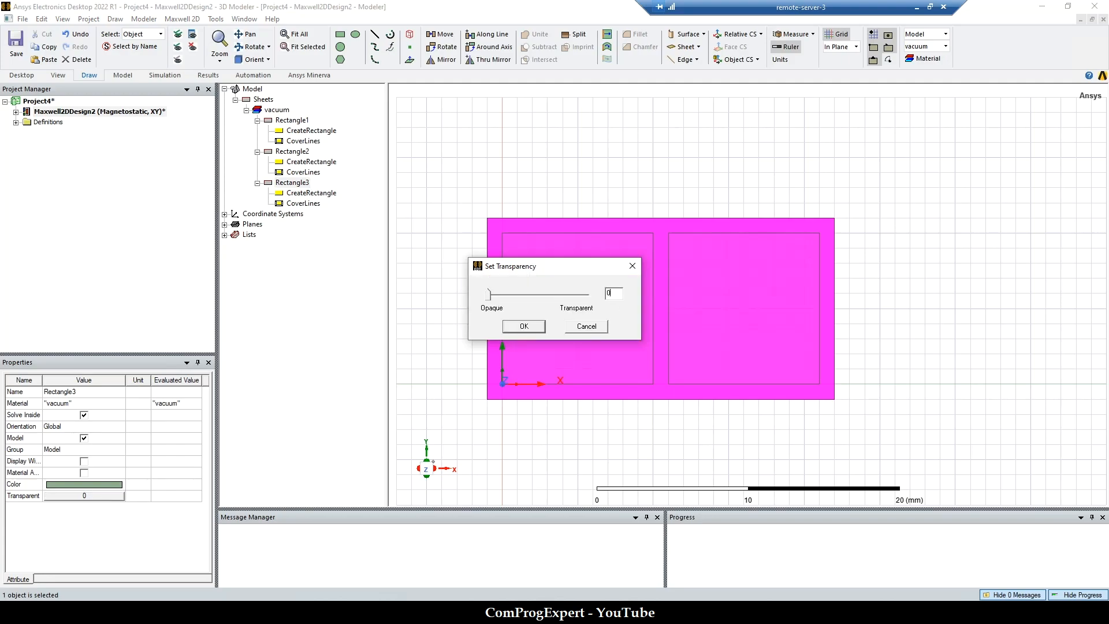
click(523, 326)
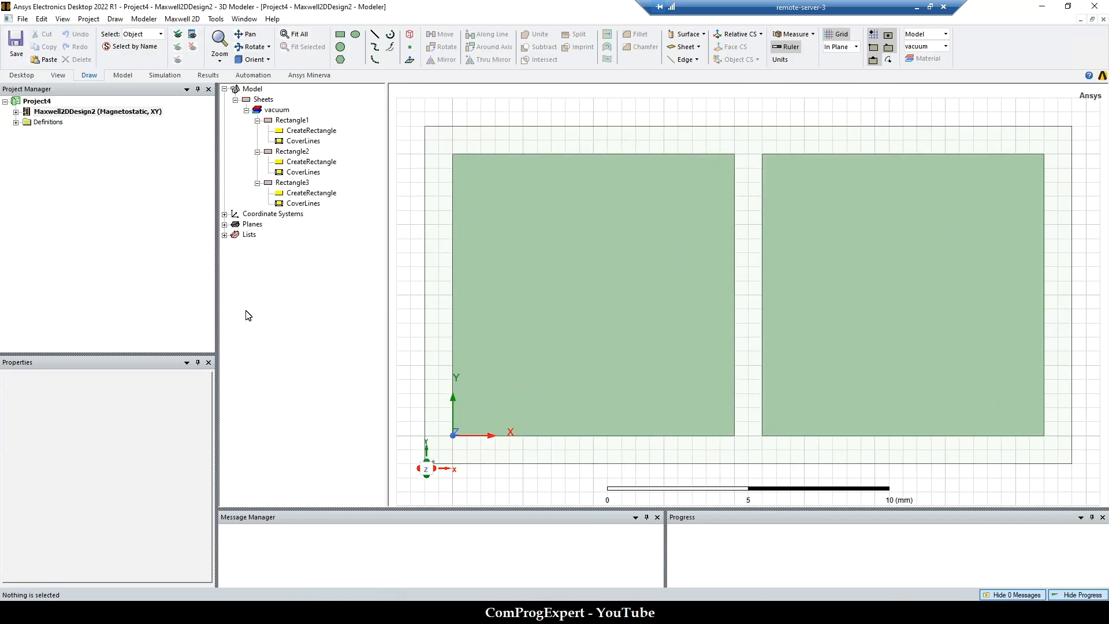
Add solution setup Setup1 with 10 passes and 1 percent error.
click(92, 111)
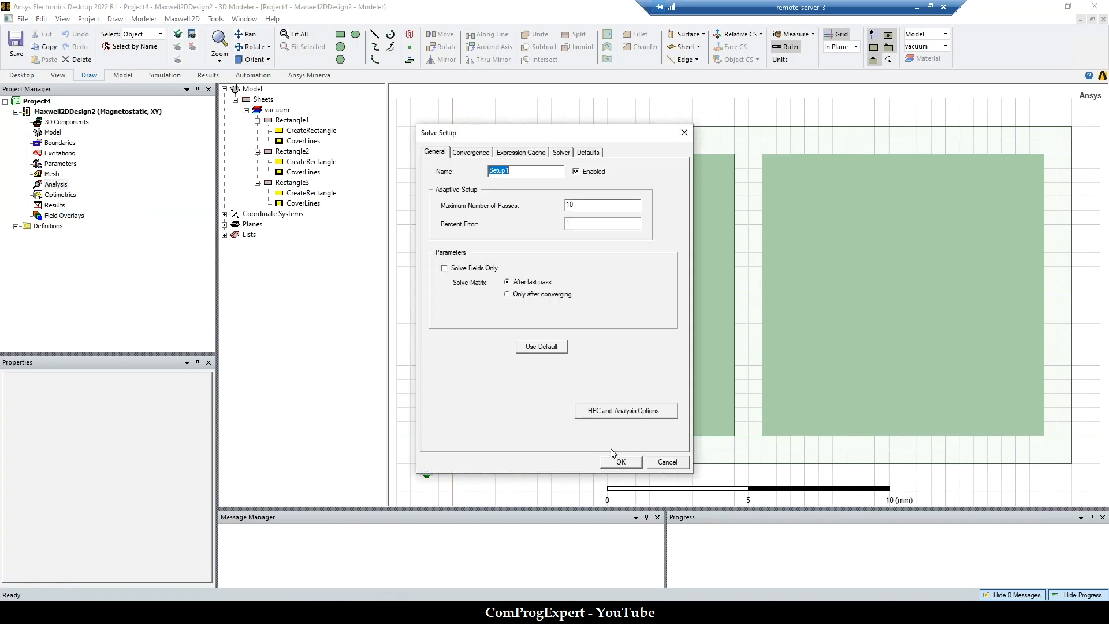
click(620, 462)
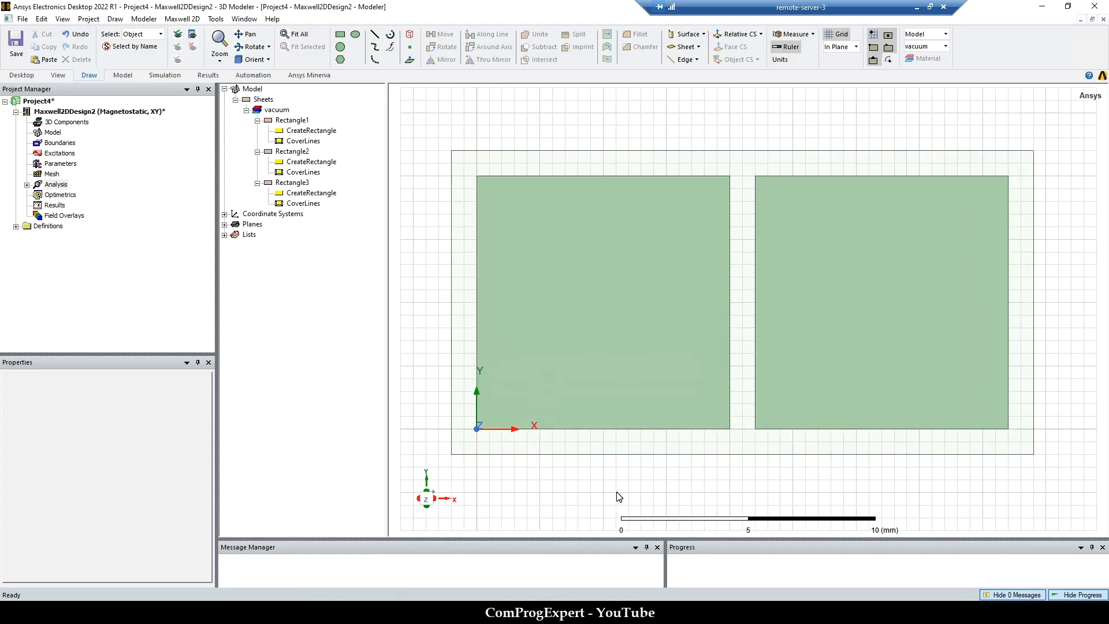
mouse_move(483, 364)
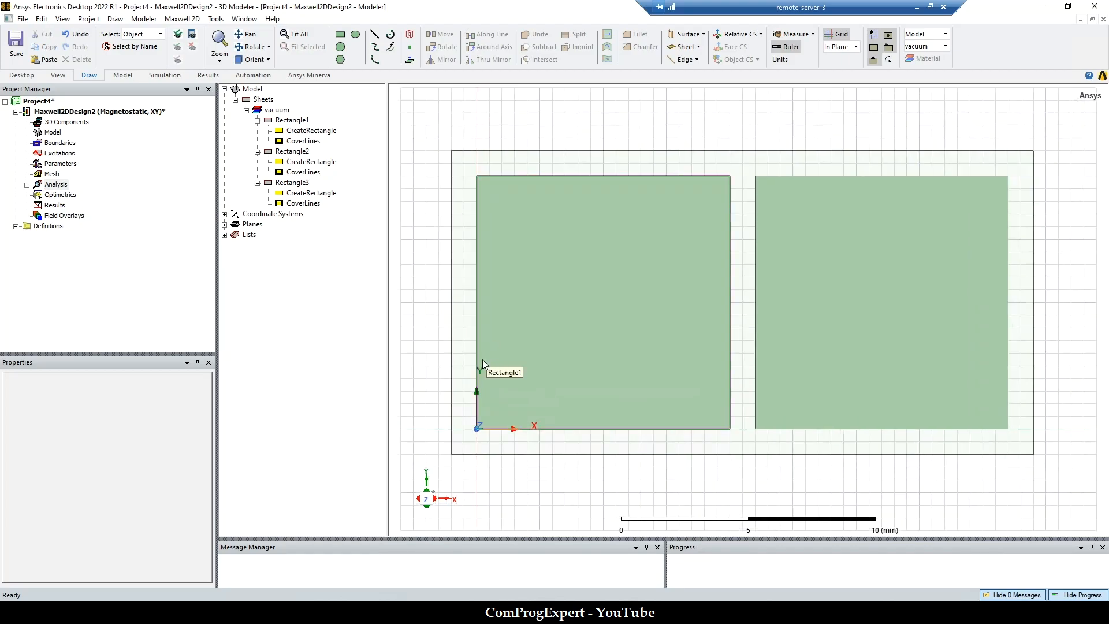
click(23, 184)
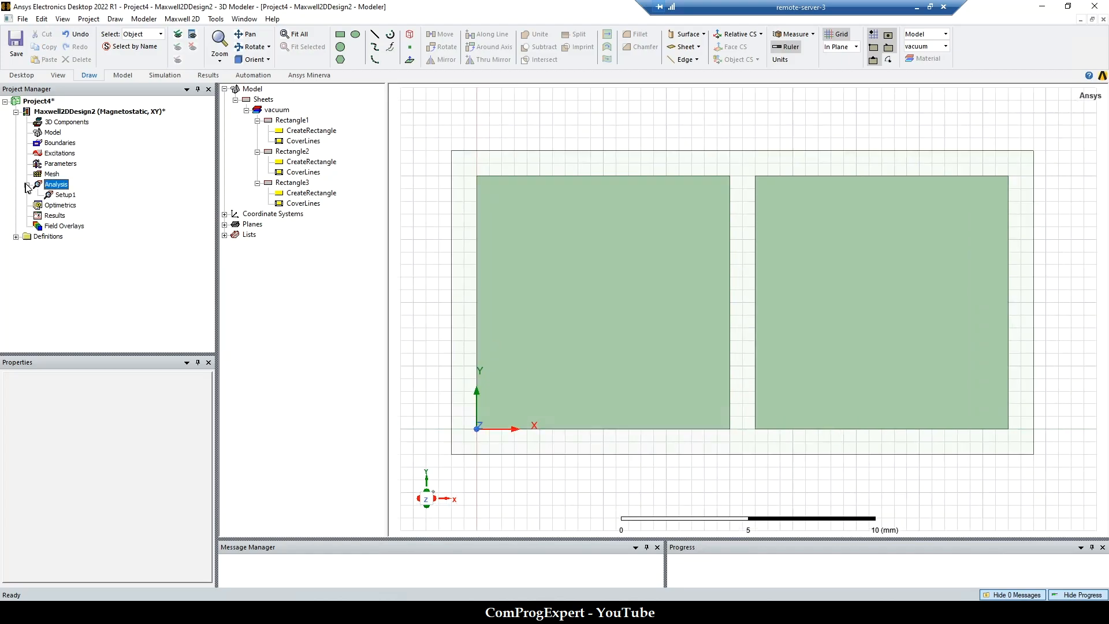
right_click(62, 194)
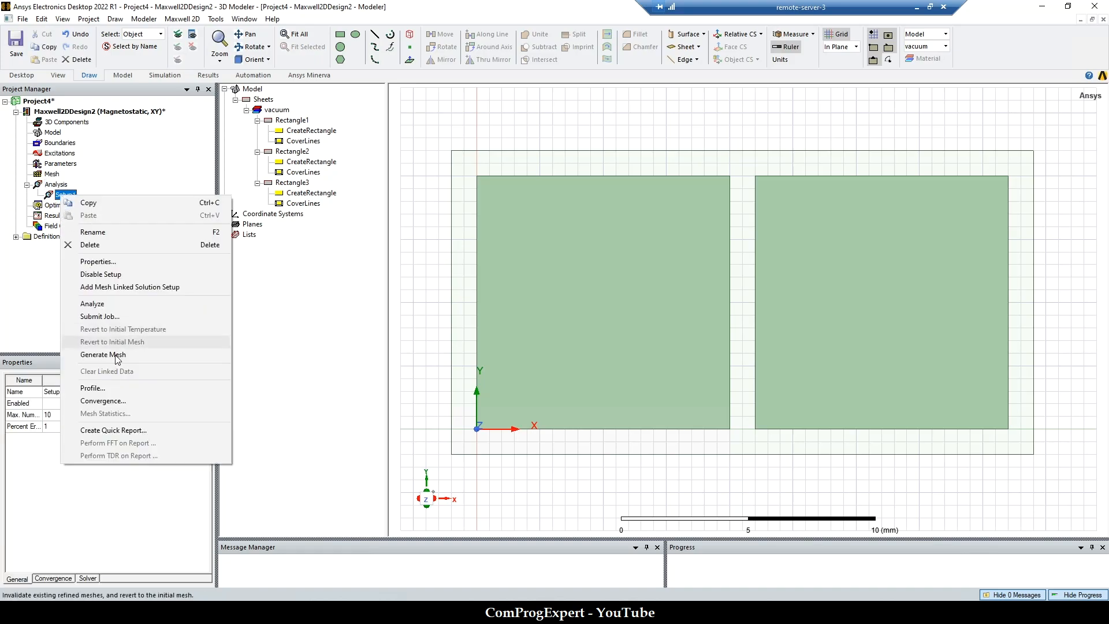
Analyze Setup1 and review the normal-completion message.
click(93, 302)
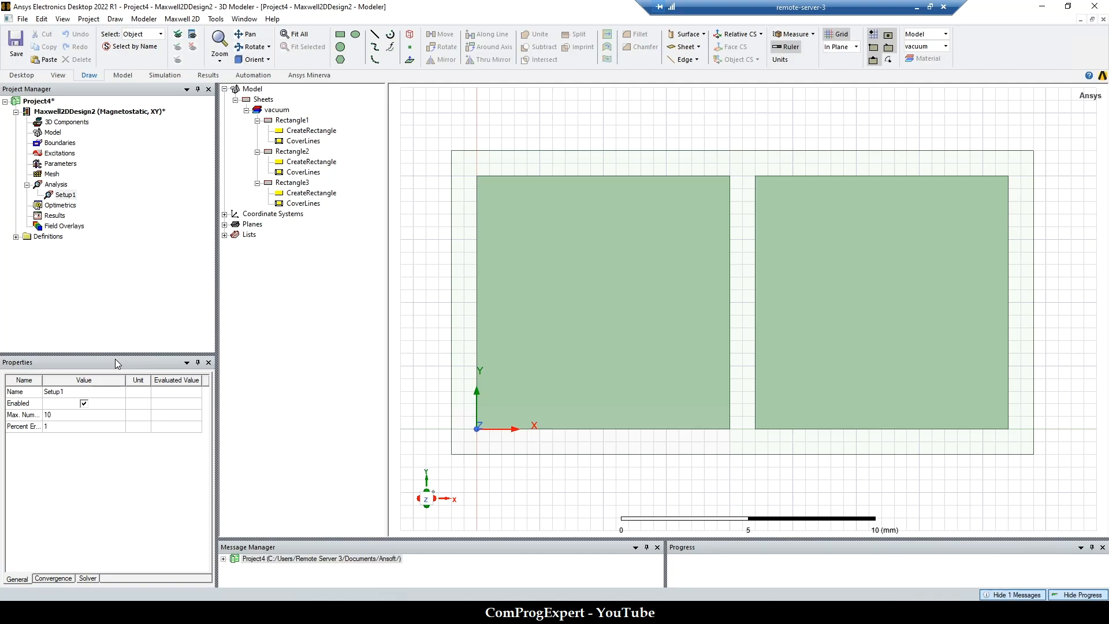
click(316, 559)
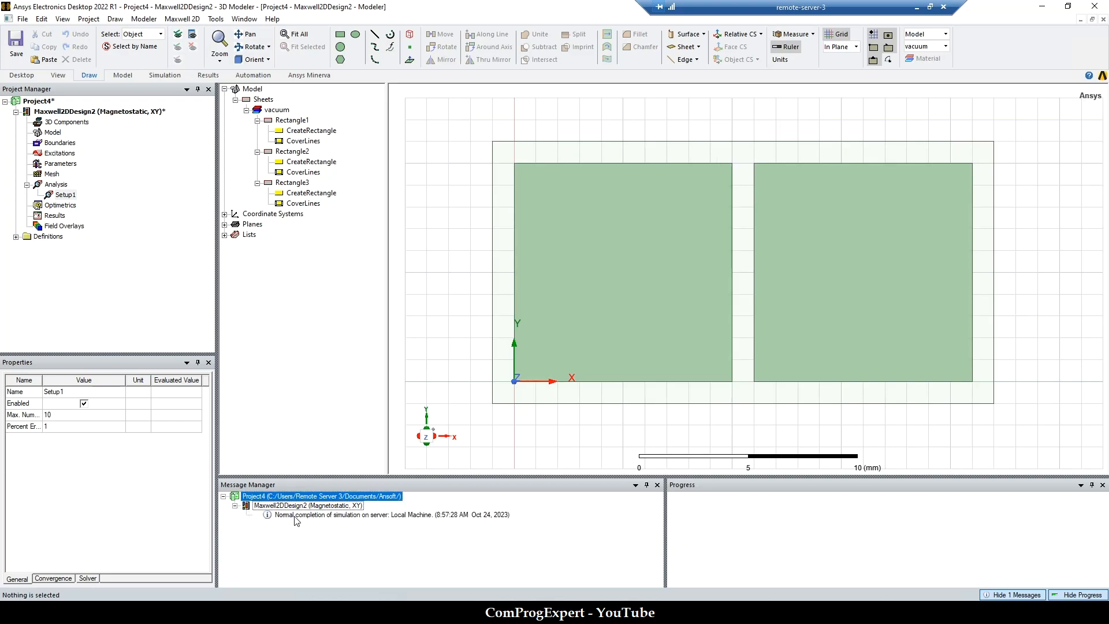
mouse_move(339, 524)
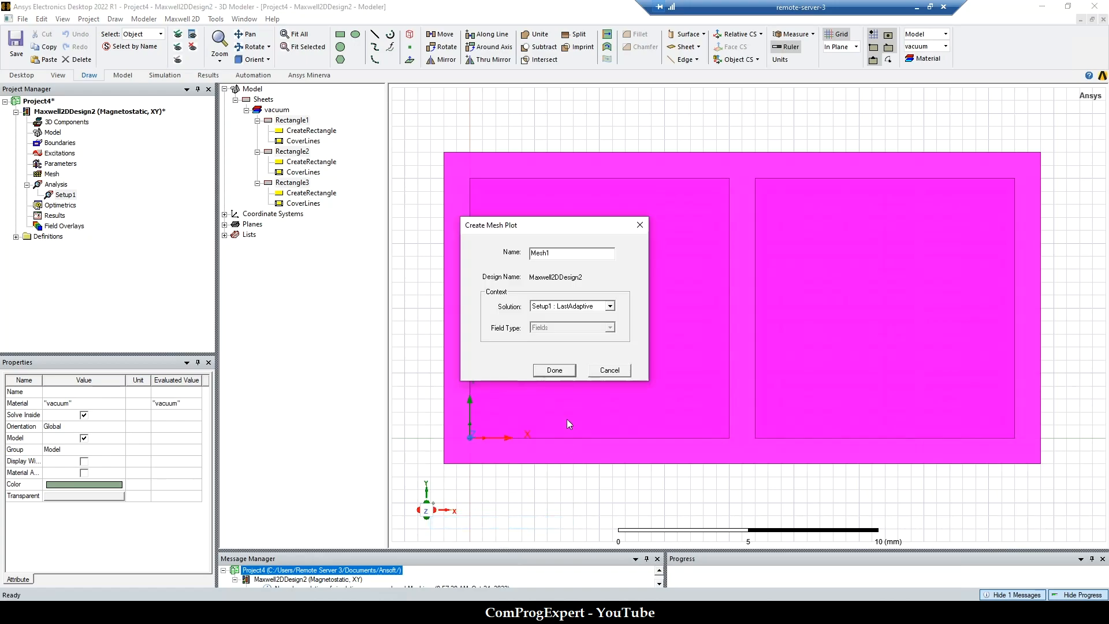
Create the whole-region mesh plot, then delete all existing mesh plots.
click(554, 370)
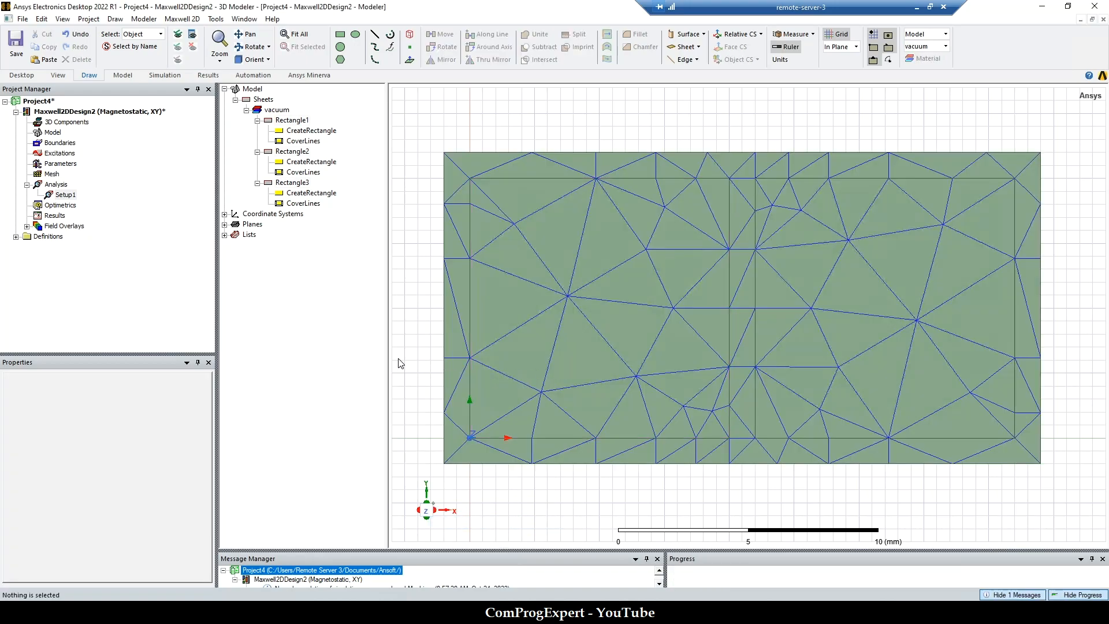
mouse_move(517, 318)
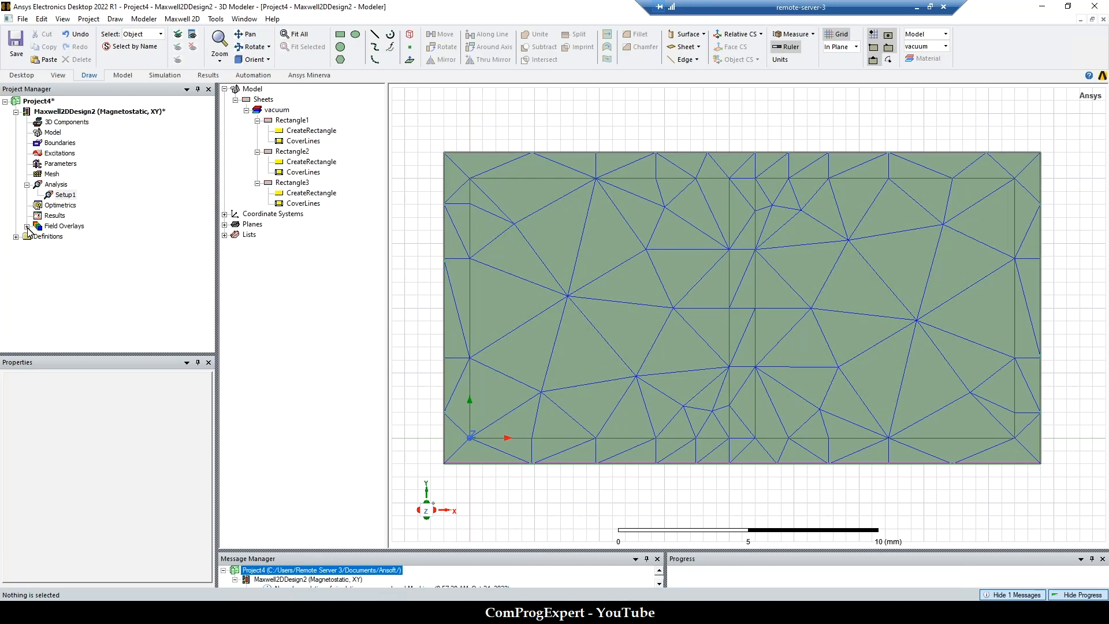
click(69, 236)
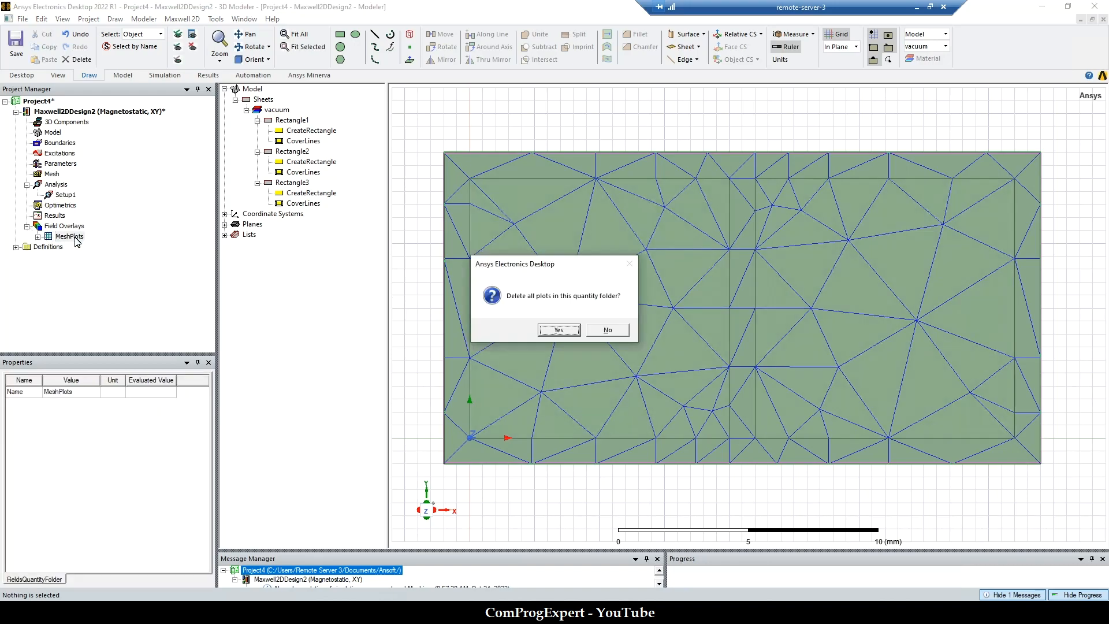
click(557, 330)
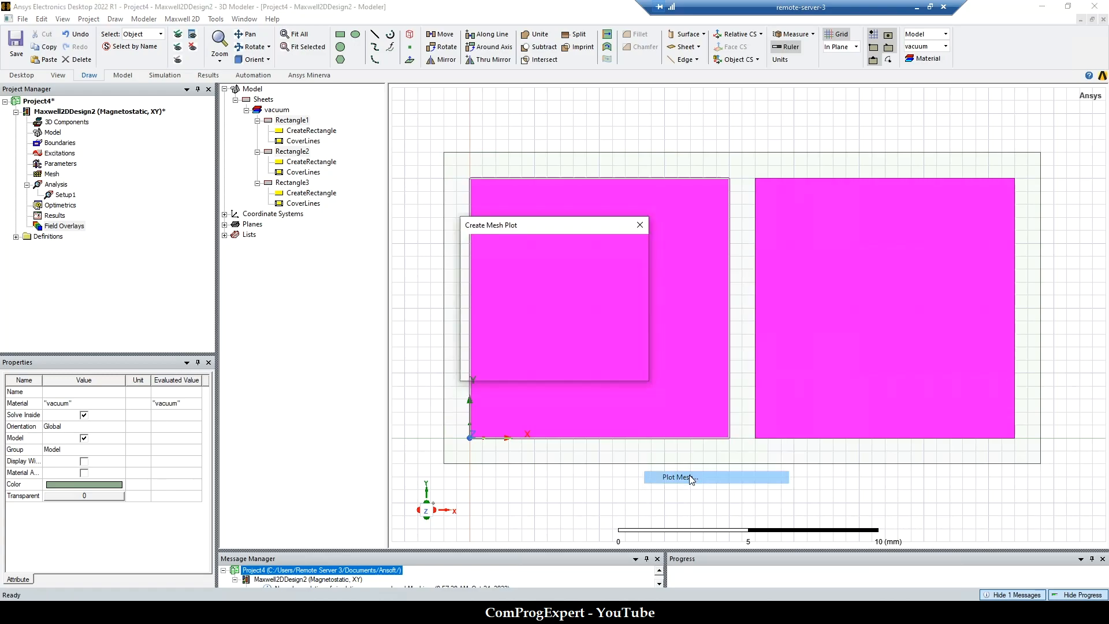
Plot the mesh on just the two inner squares and select Rectangle1.
click(689, 477)
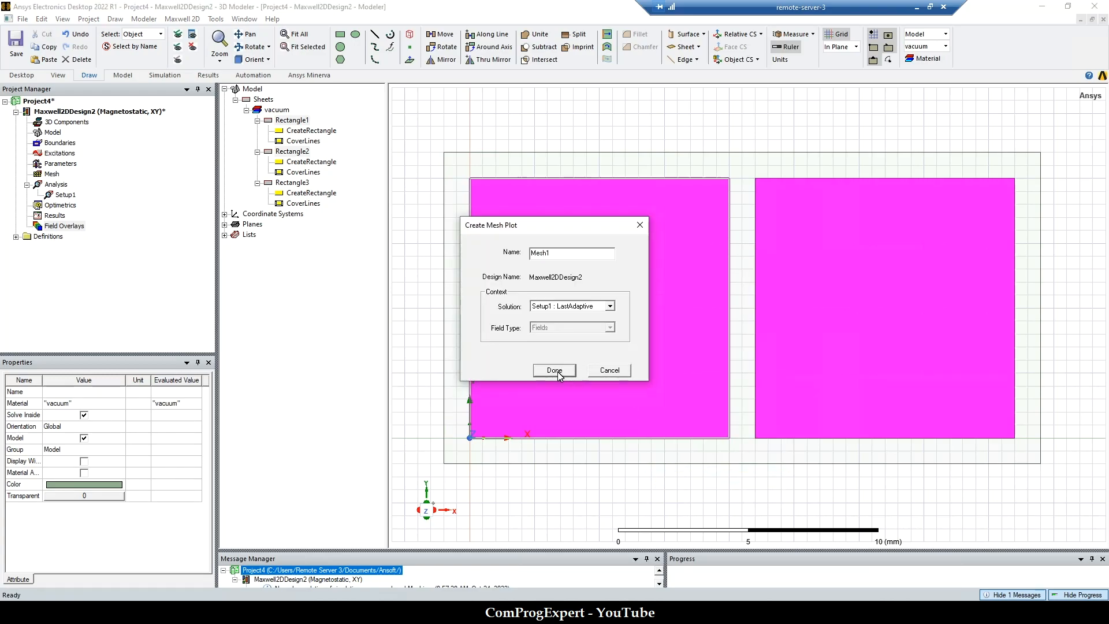
click(553, 370)
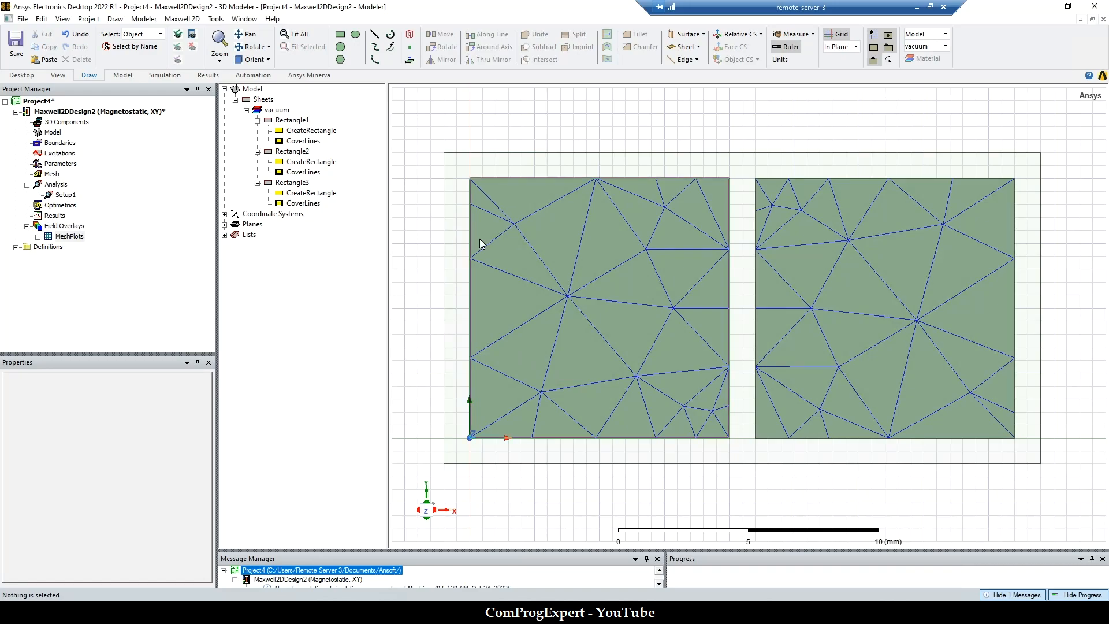
click(591, 302)
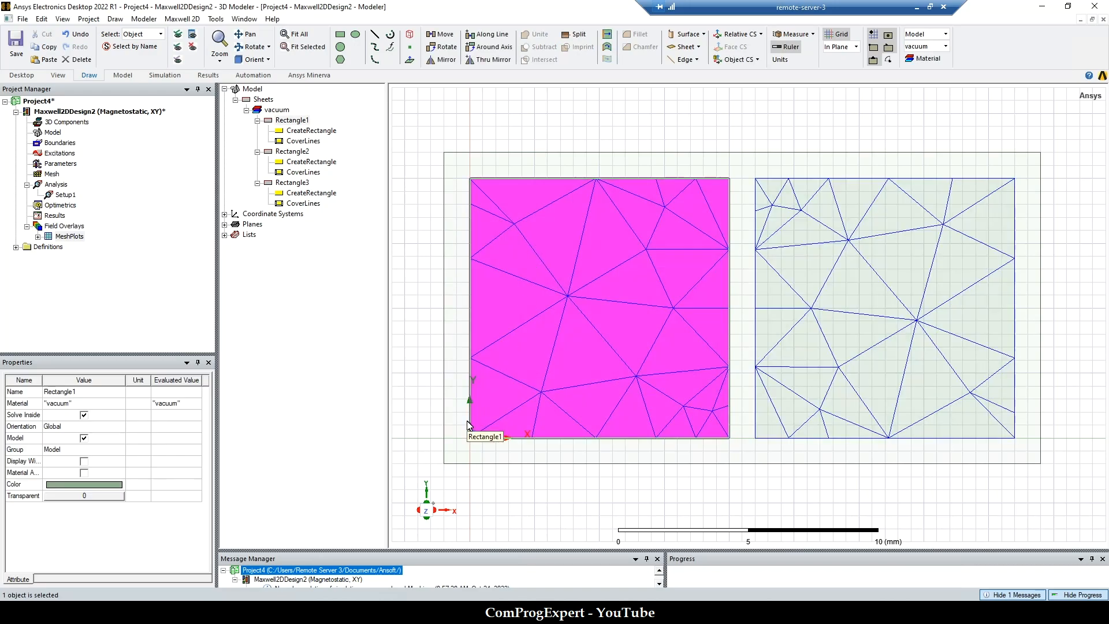
right_click(469, 437)
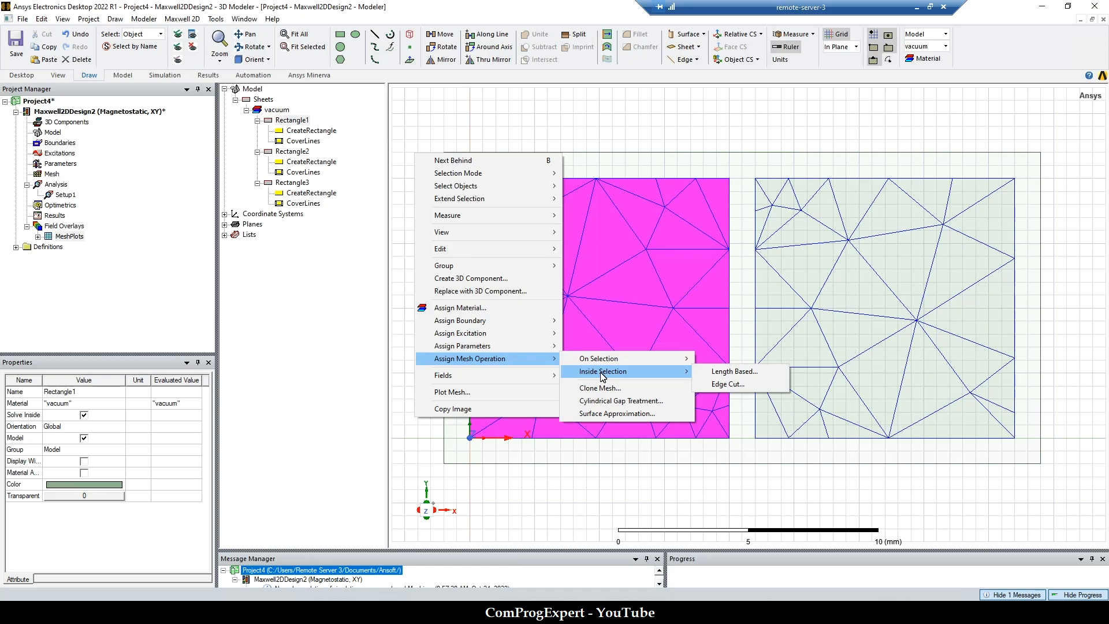
mouse_move(601, 358)
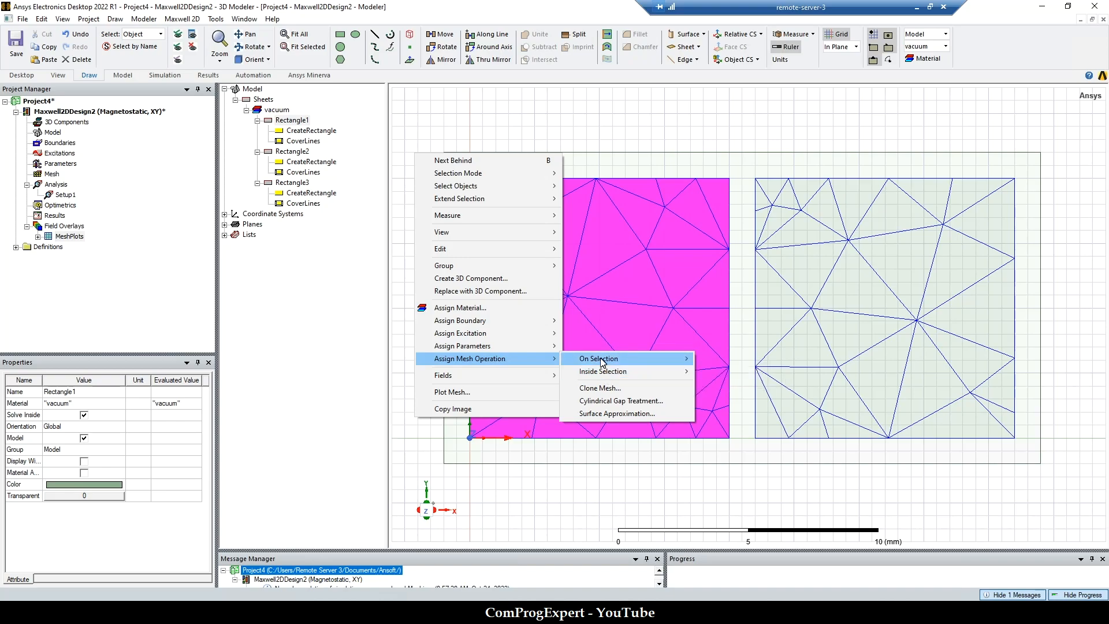
mouse_move(598, 358)
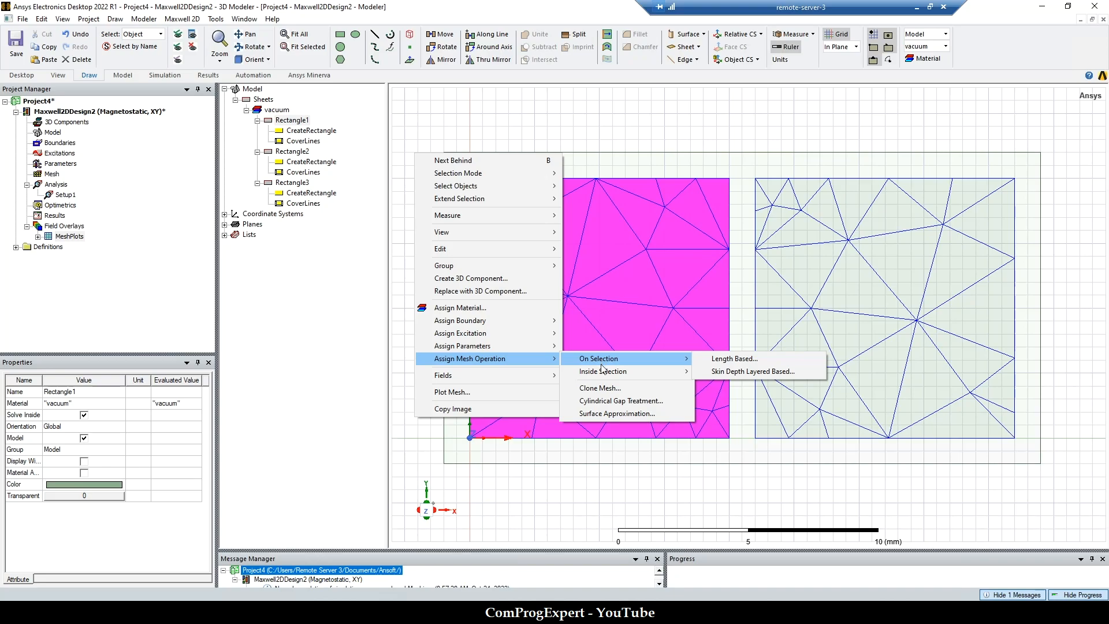
mouse_move(603, 371)
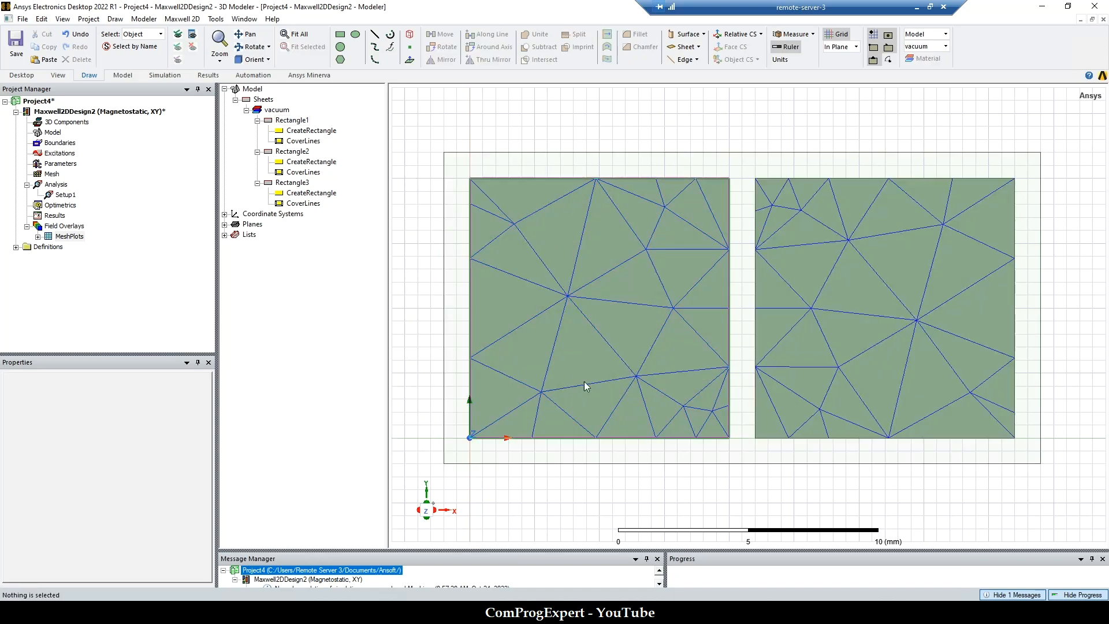
mouse_move(646, 352)
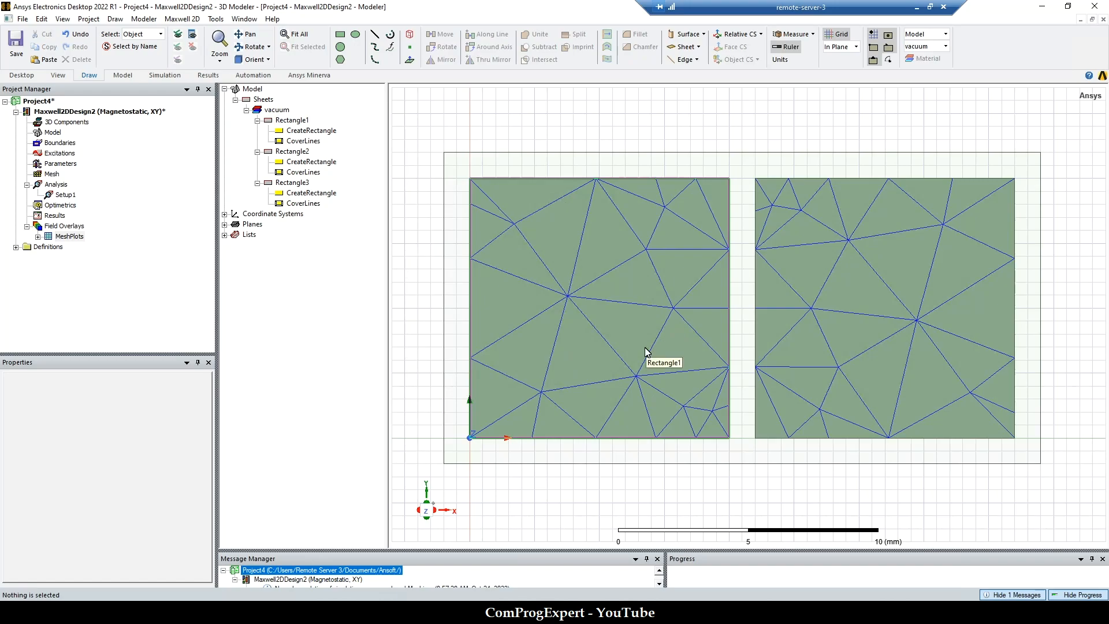
click(644, 352)
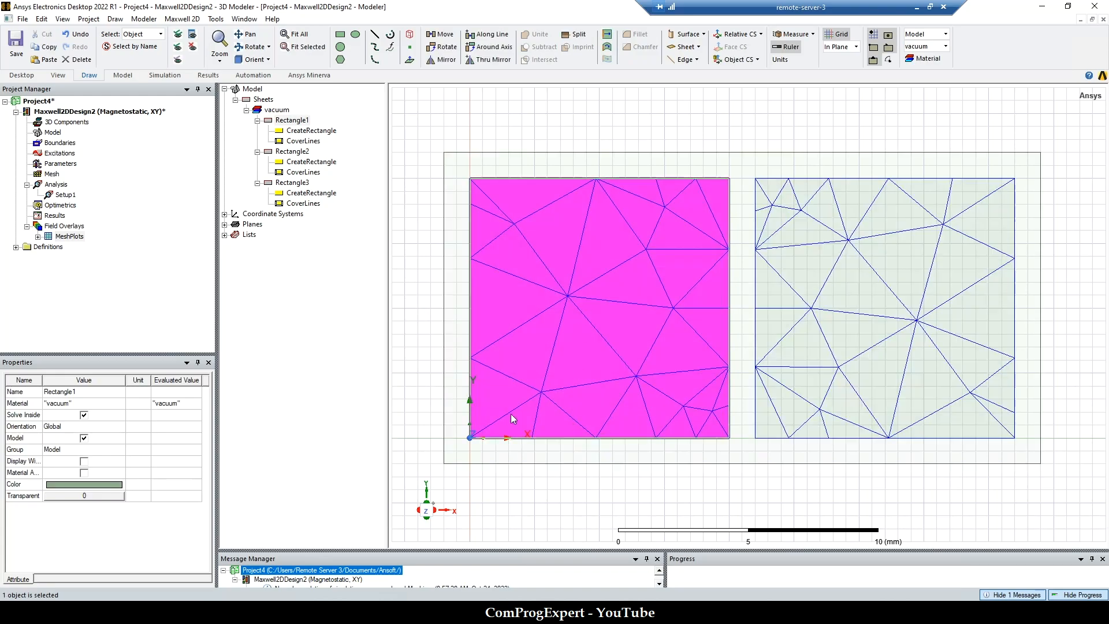
mouse_move(633, 382)
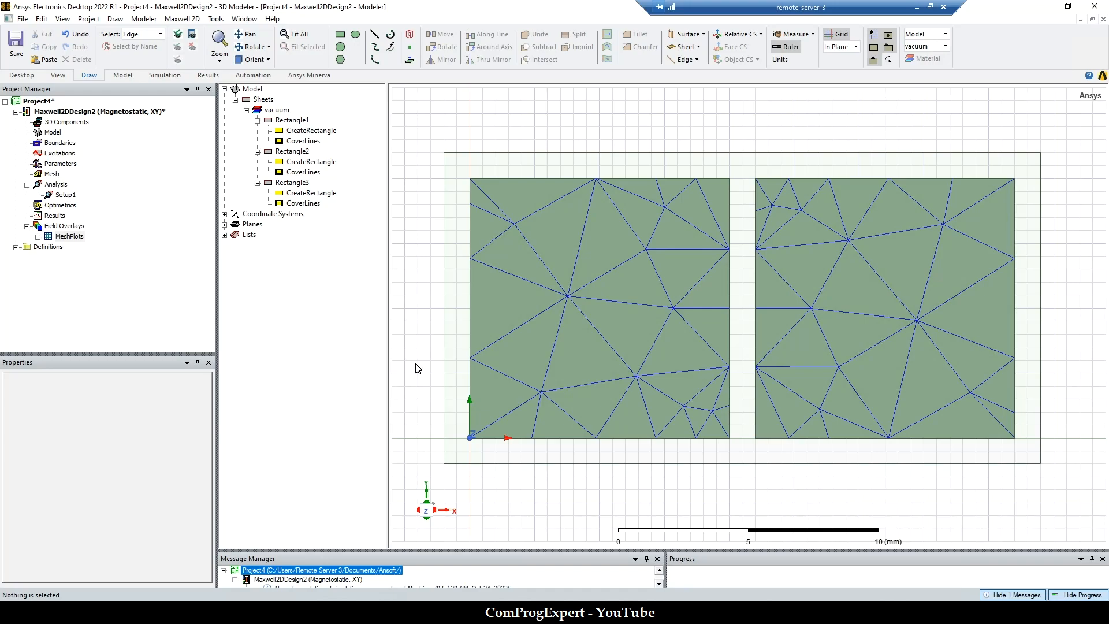
mouse_move(592, 196)
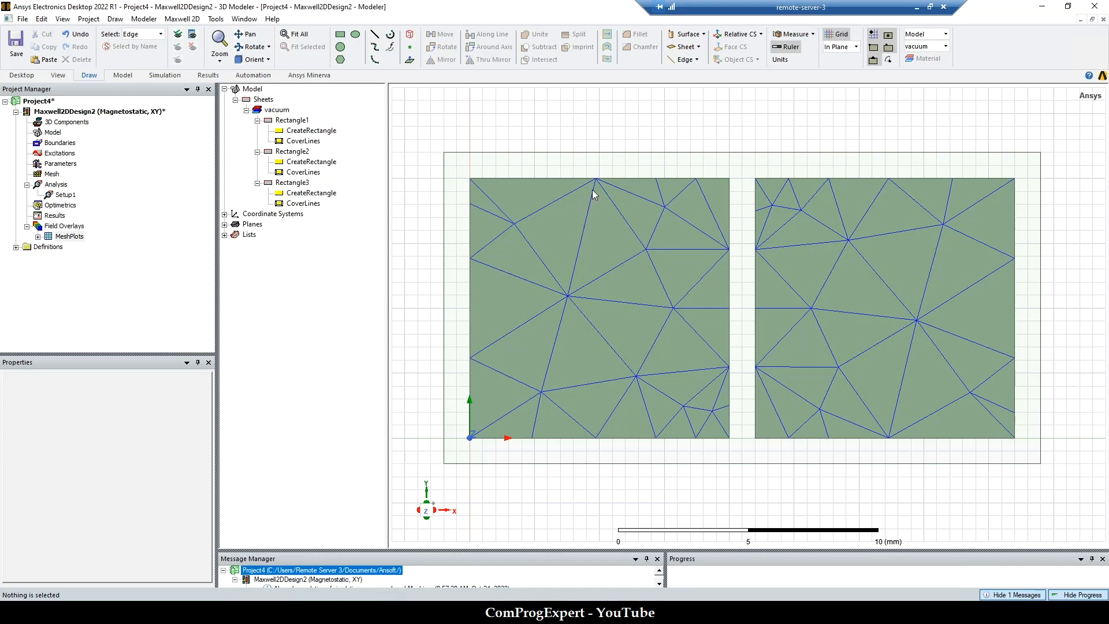
mouse_move(542, 201)
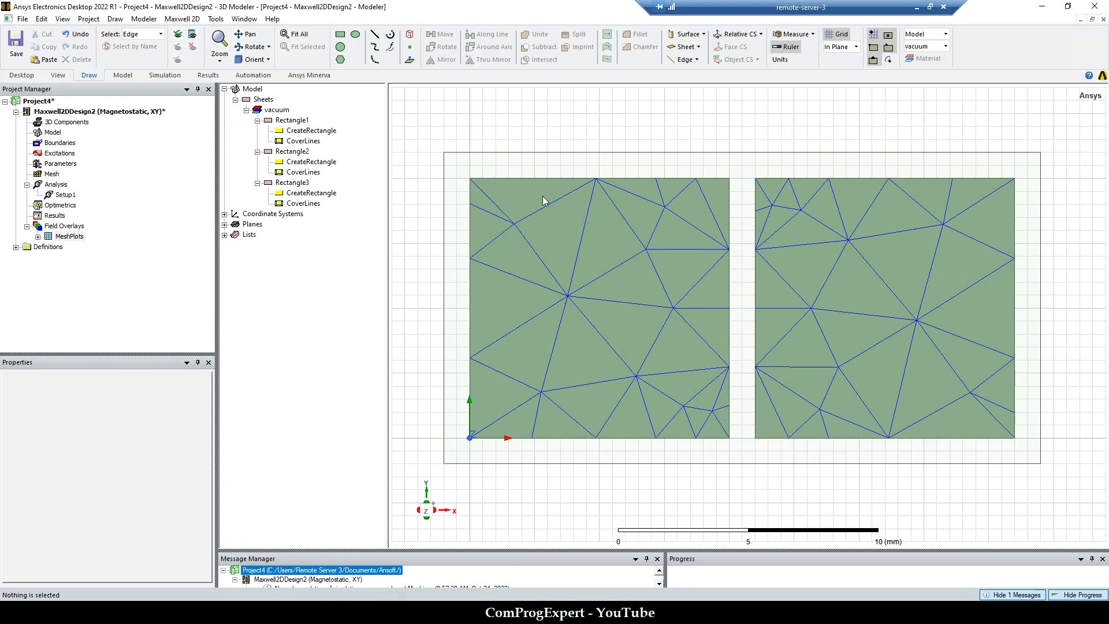
Assign an inside-selection length-based refinement to Rectangle1 and regenerate the mesh.
click(568, 225)
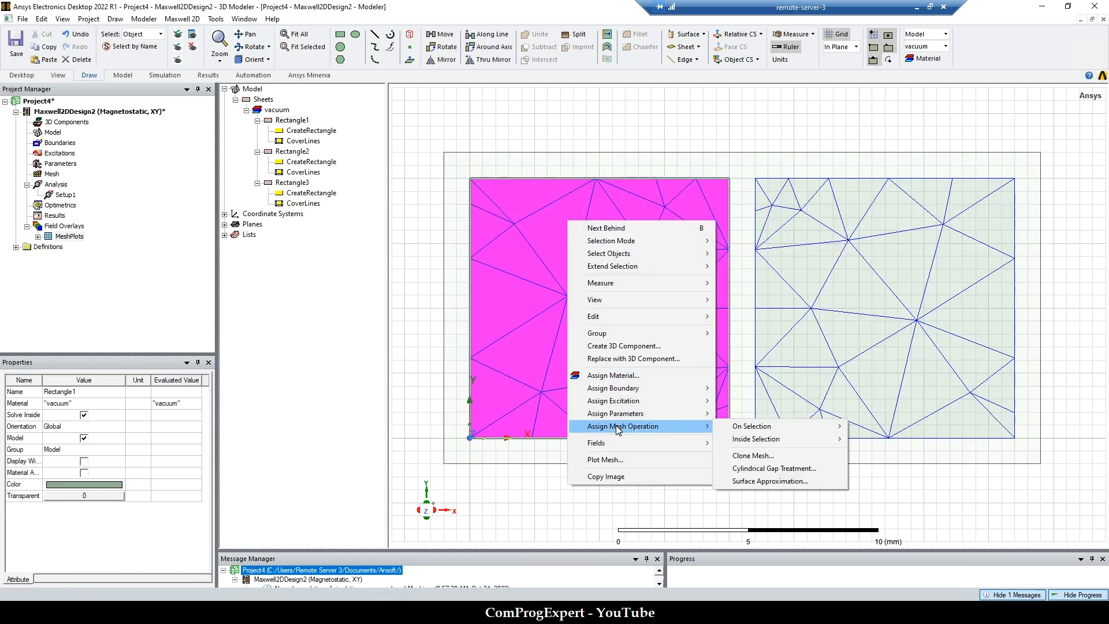
mouse_move(755, 439)
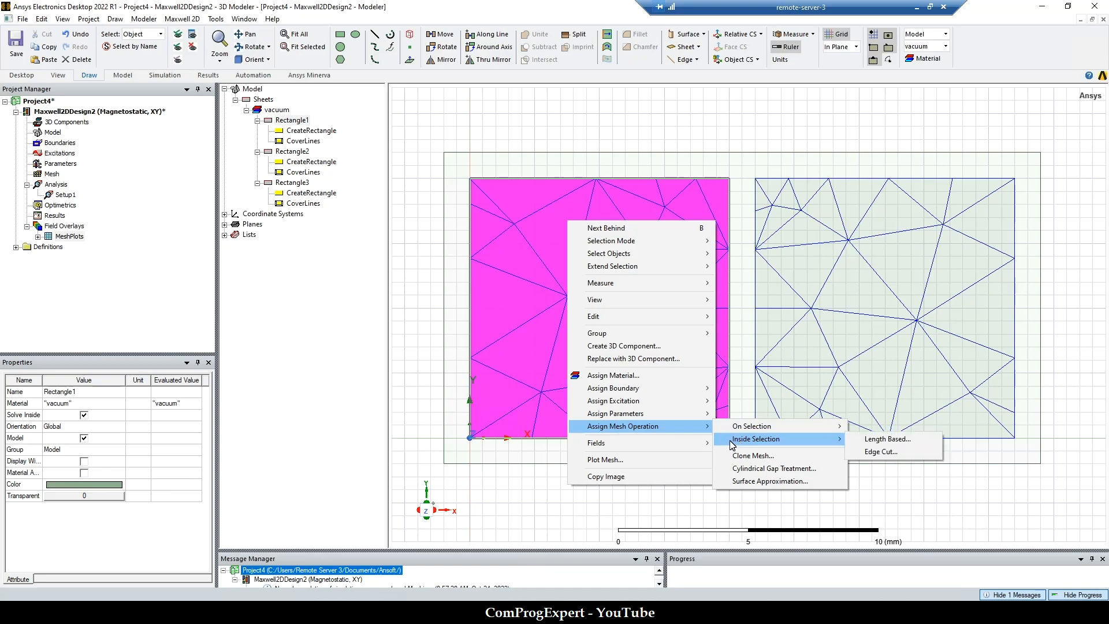
mouse_move(887, 439)
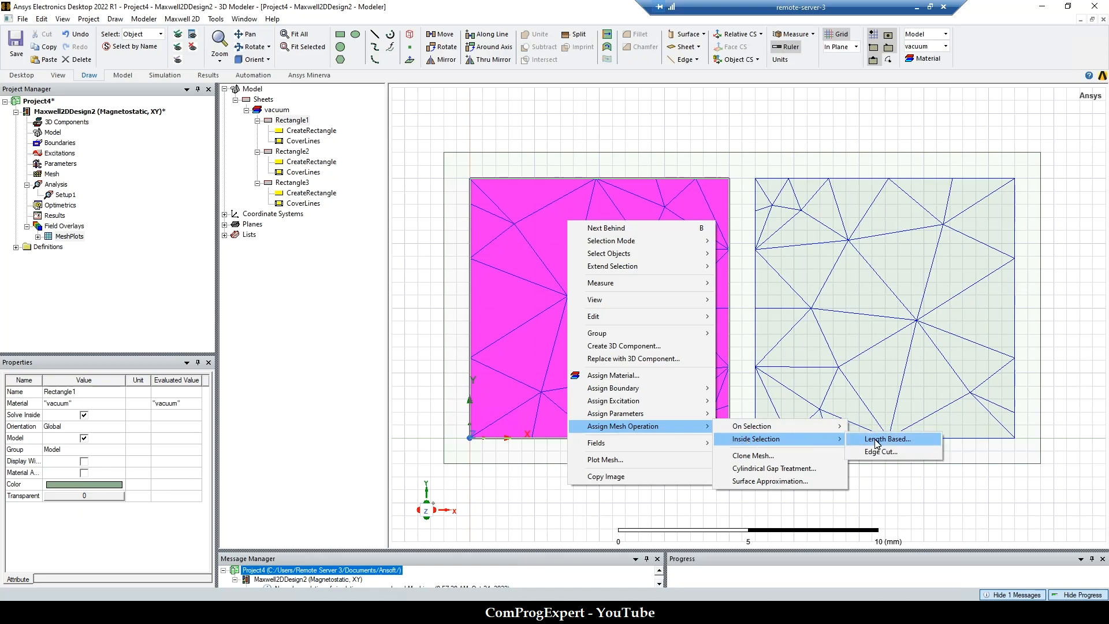
click(885, 439)
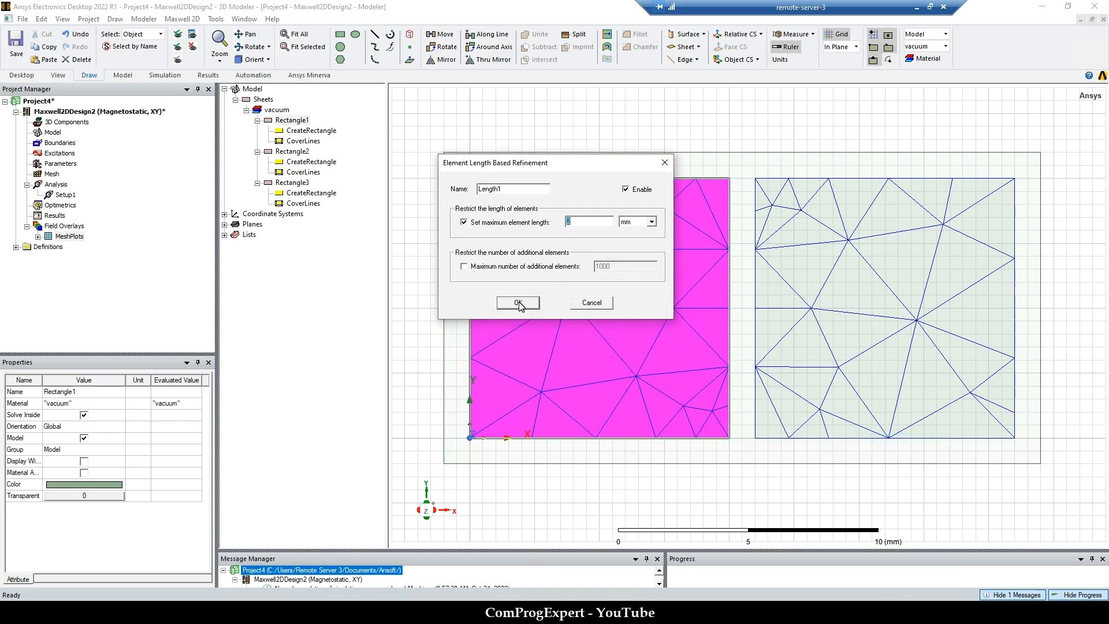
right_click(65, 194)
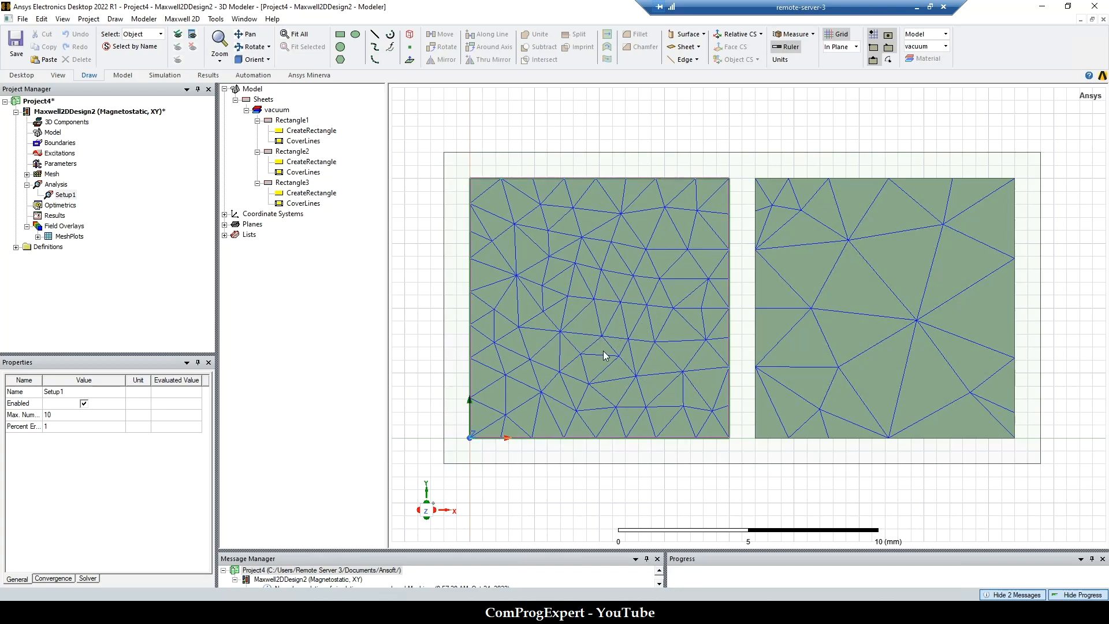
mouse_move(521, 189)
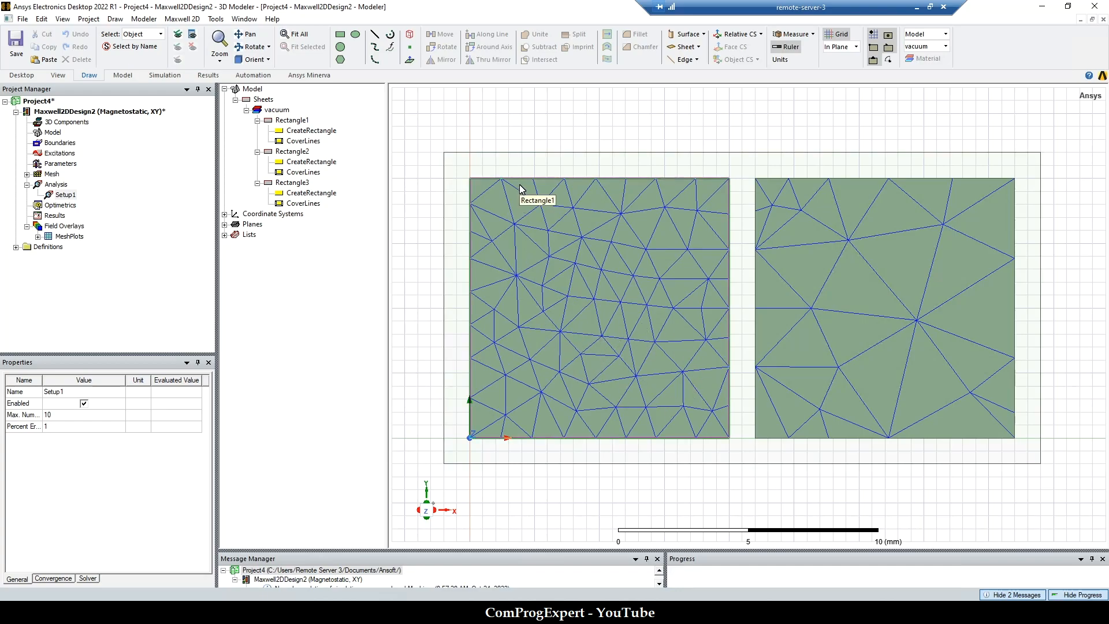
mouse_move(582, 271)
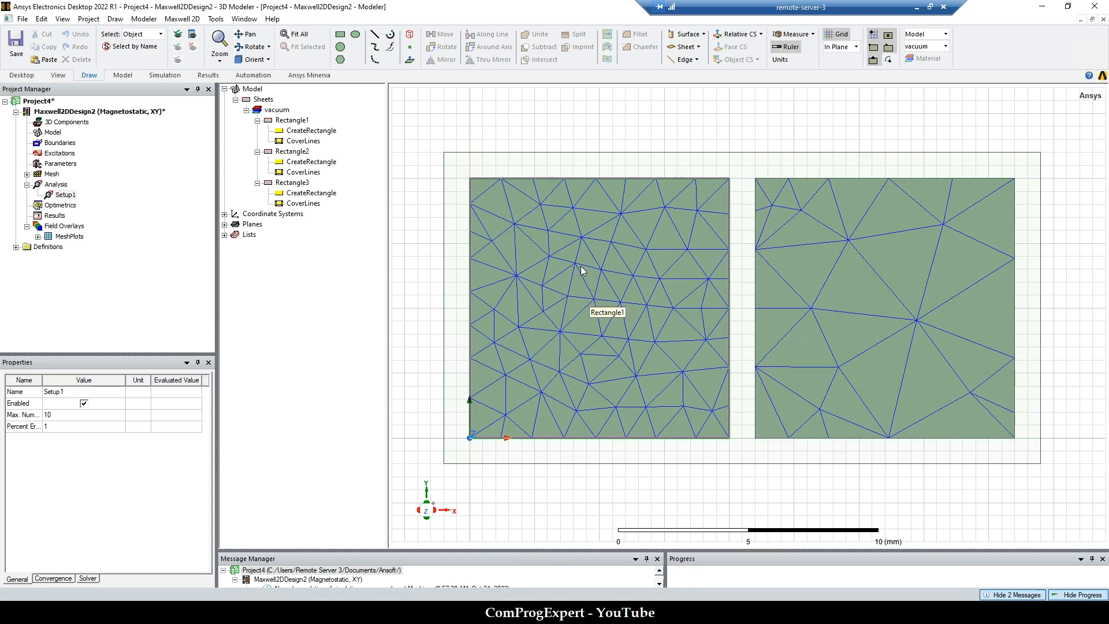
mouse_move(598, 307)
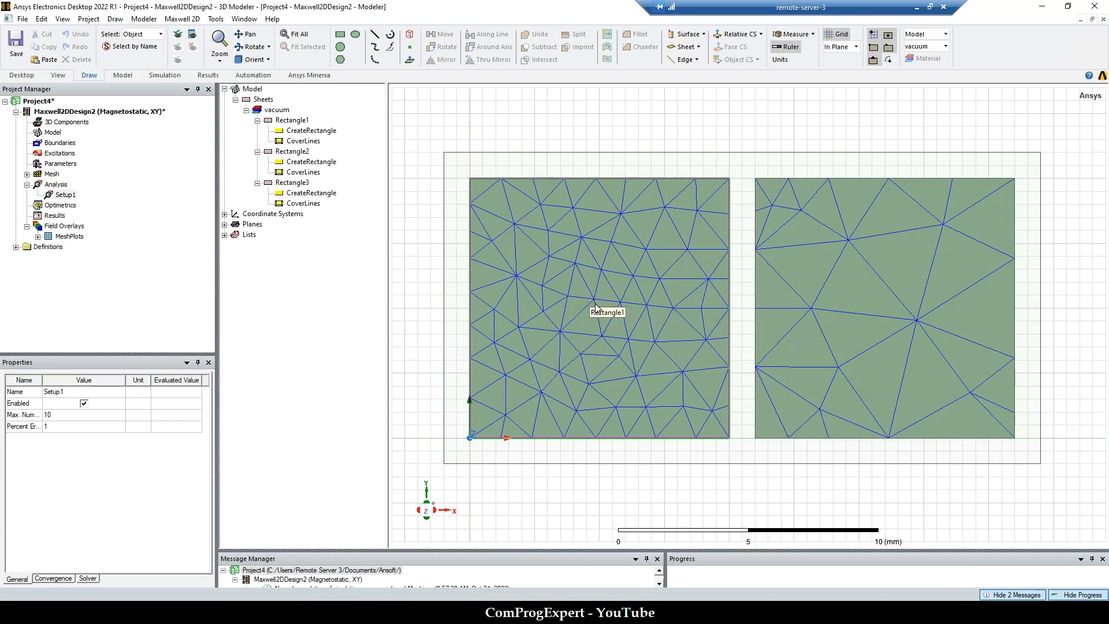
mouse_move(609, 304)
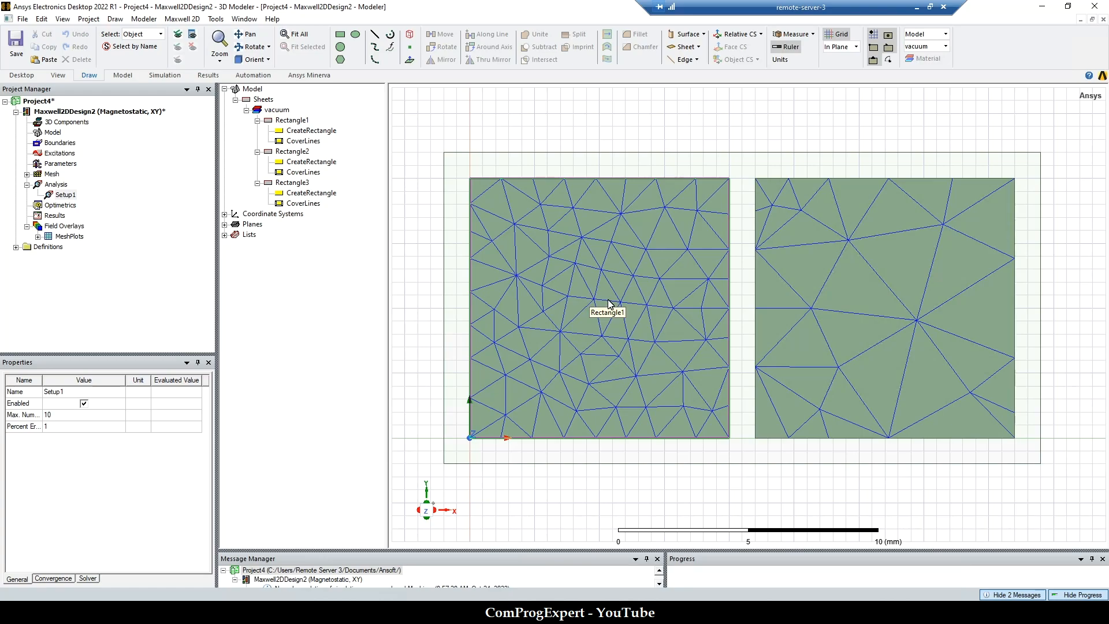
mouse_move(654, 263)
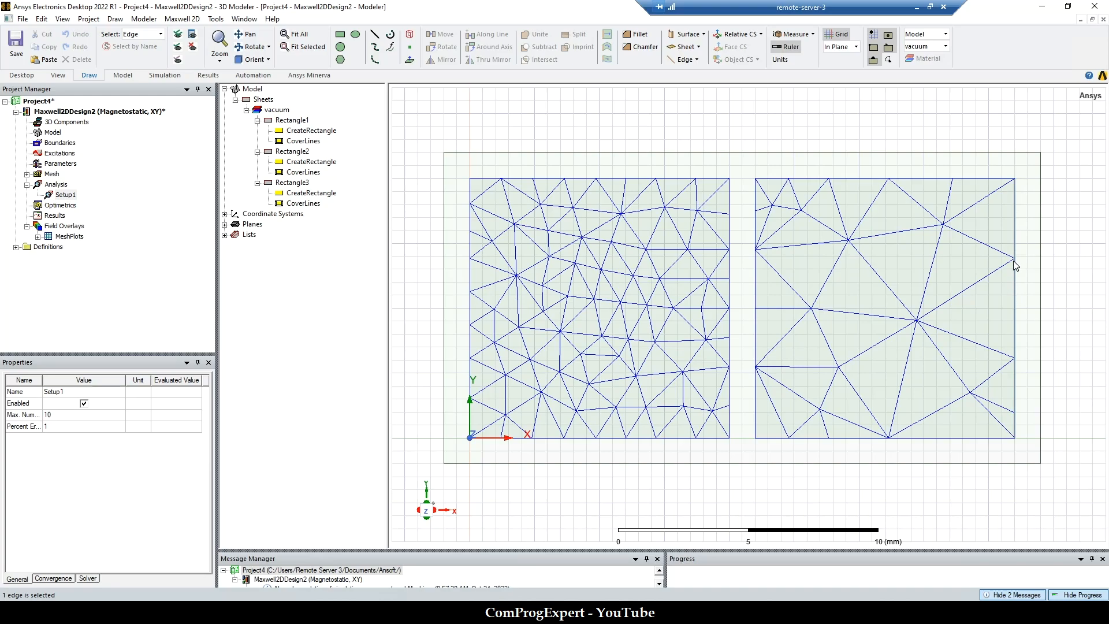
mouse_move(1014, 263)
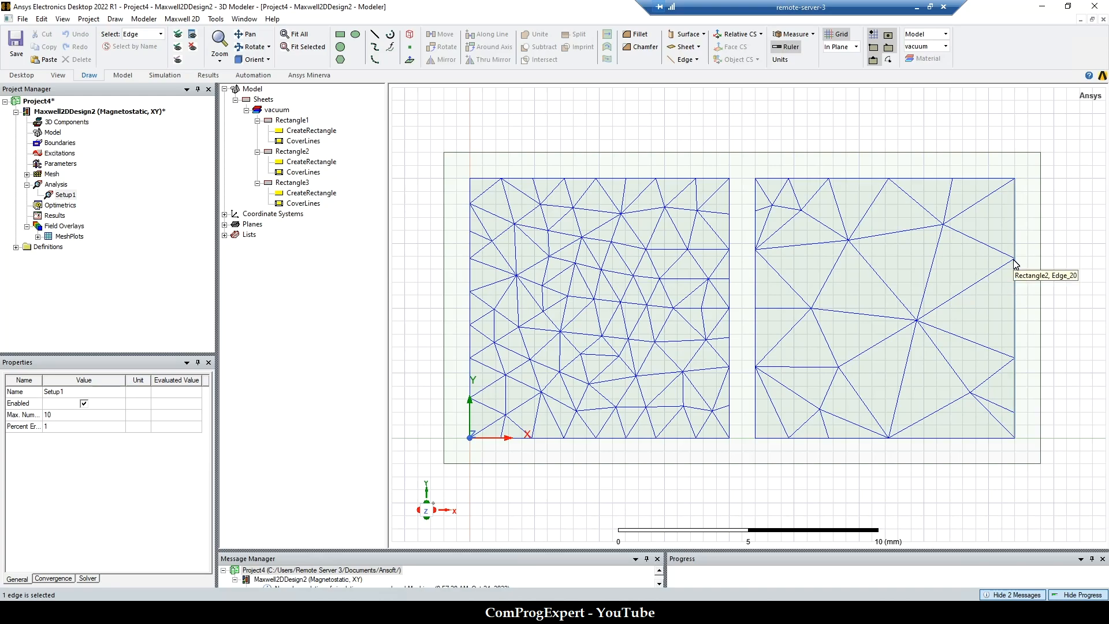
Assign an on-selection length-based refinement of 1 mm to Rectangle2's right edge.
click(1015, 260)
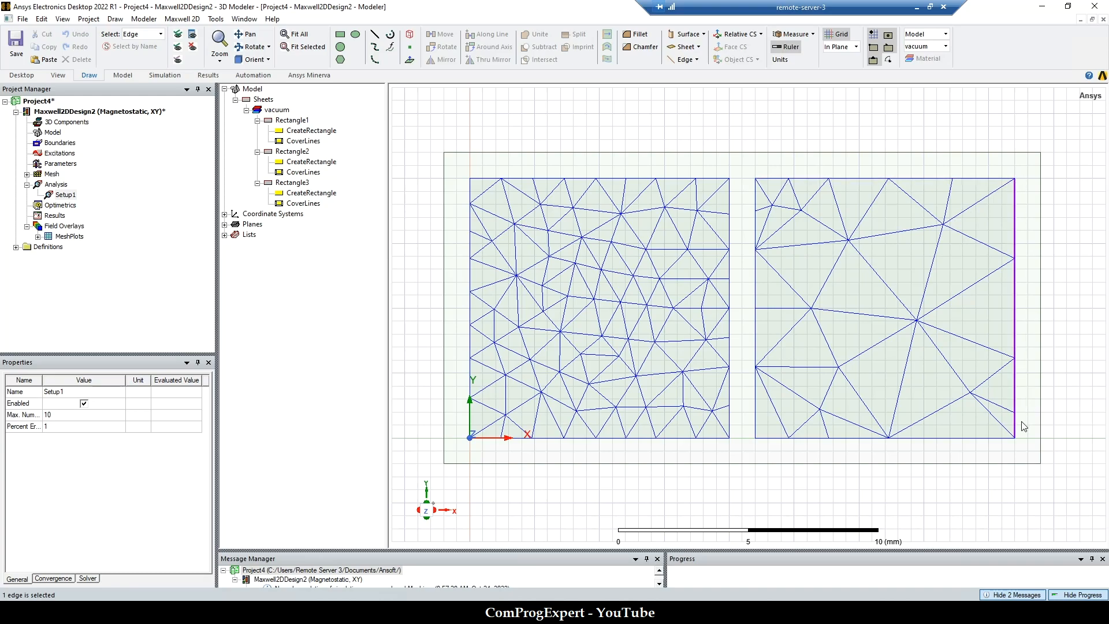
right_click(1021, 425)
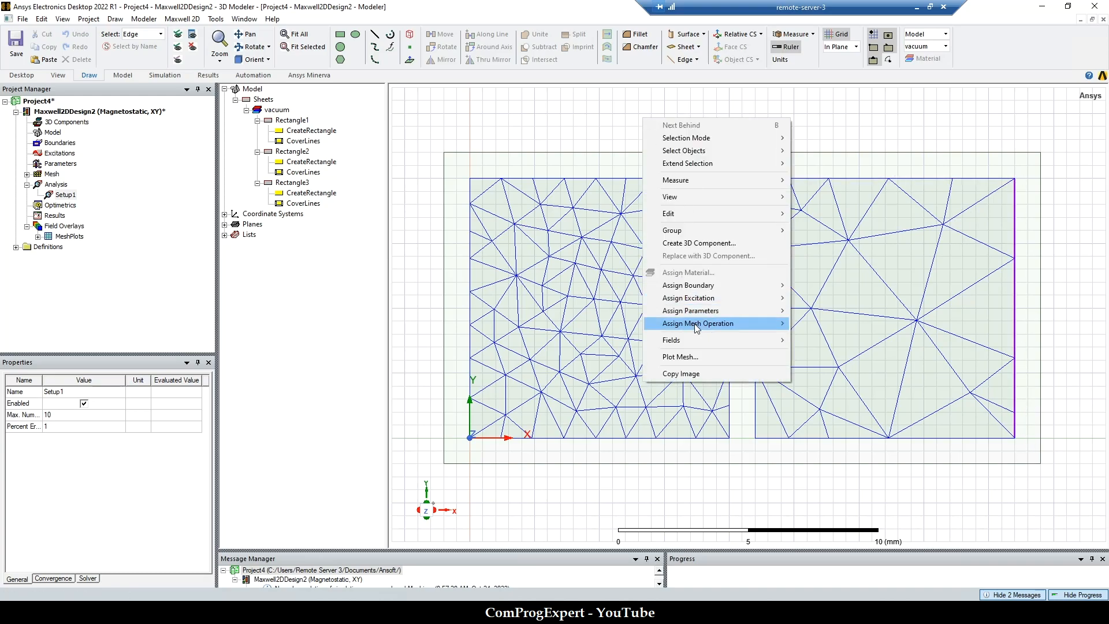
mouse_move(697, 323)
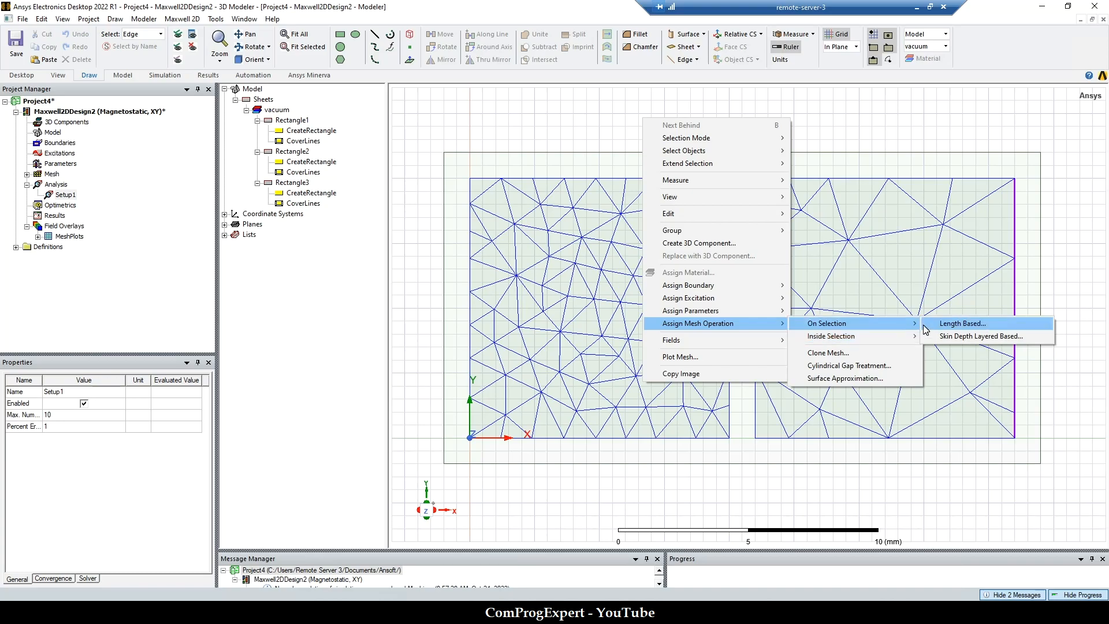
click(963, 323)
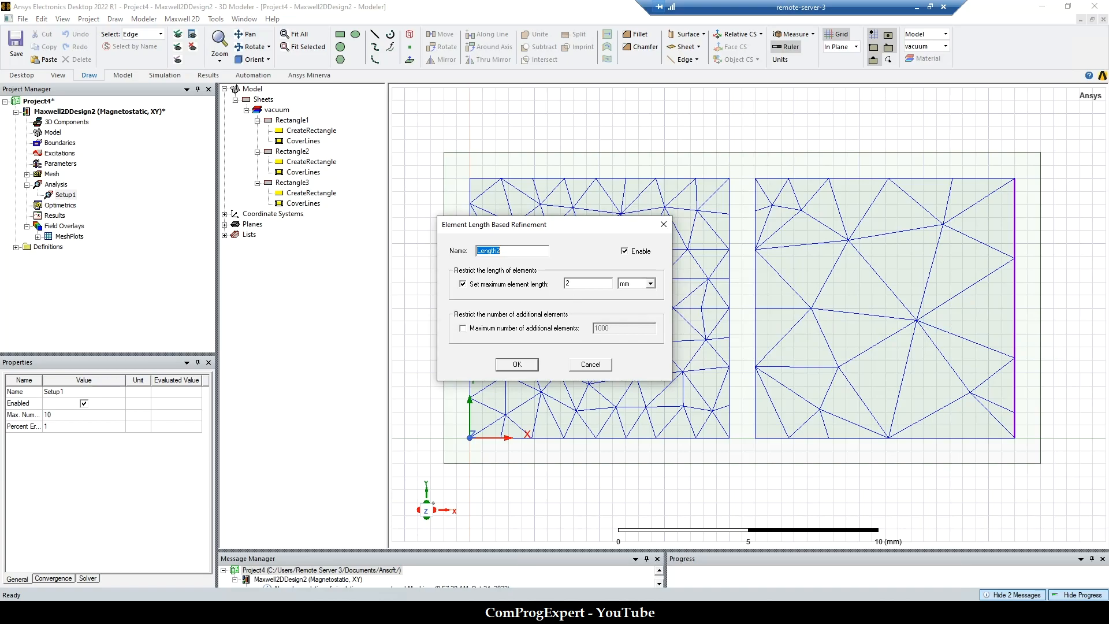
text(1)
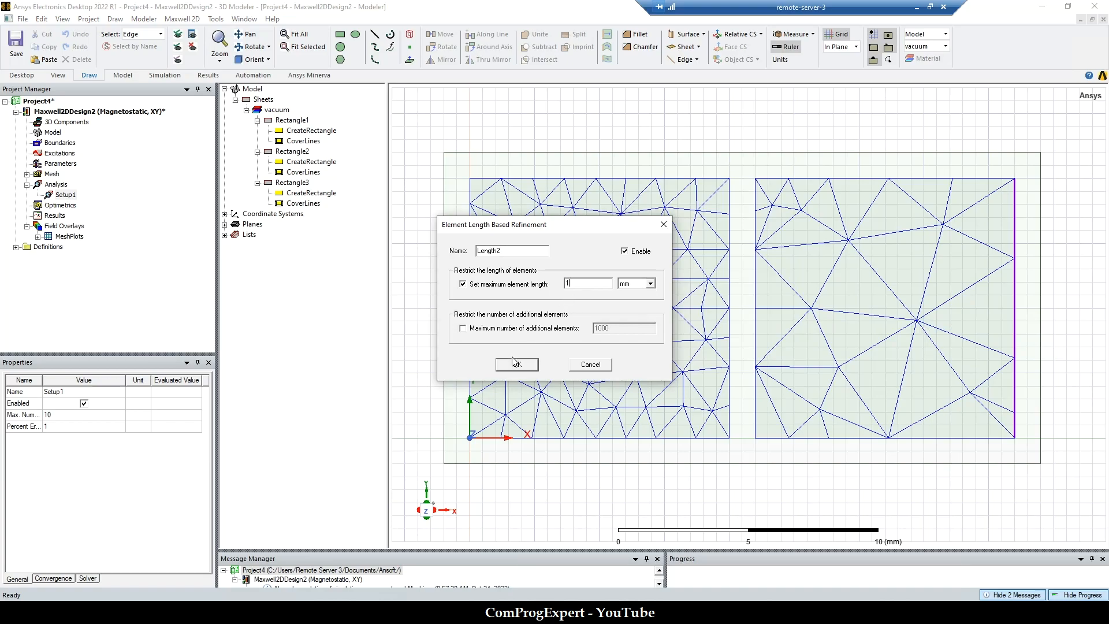
right_click(65, 194)
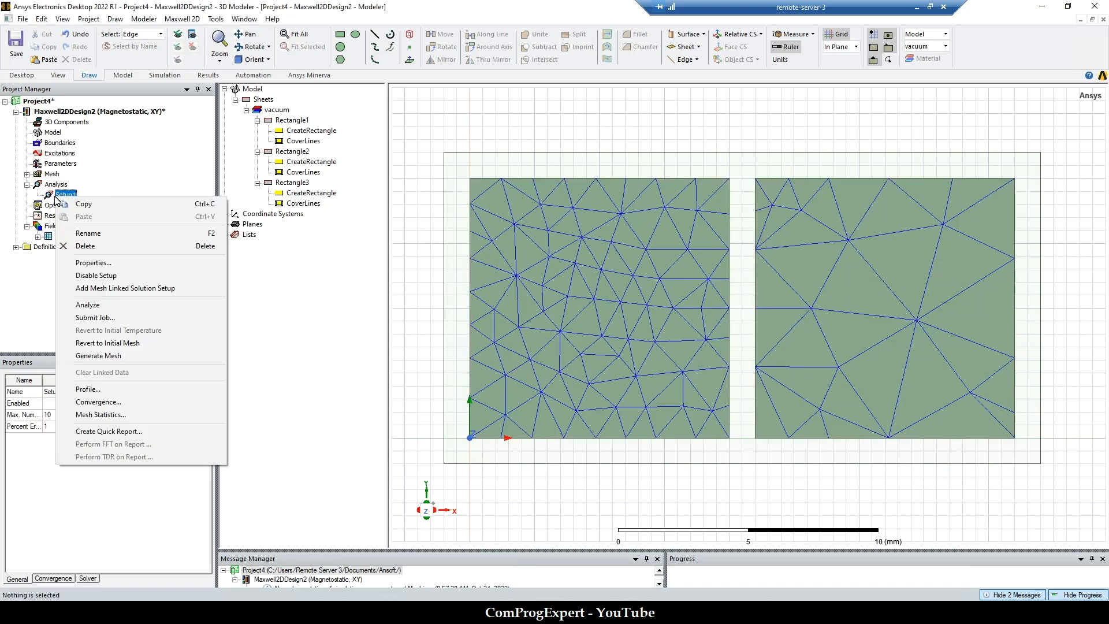
Regenerate Setup1's mesh and review the refinement along Rectangle2's right edge.
click(107, 341)
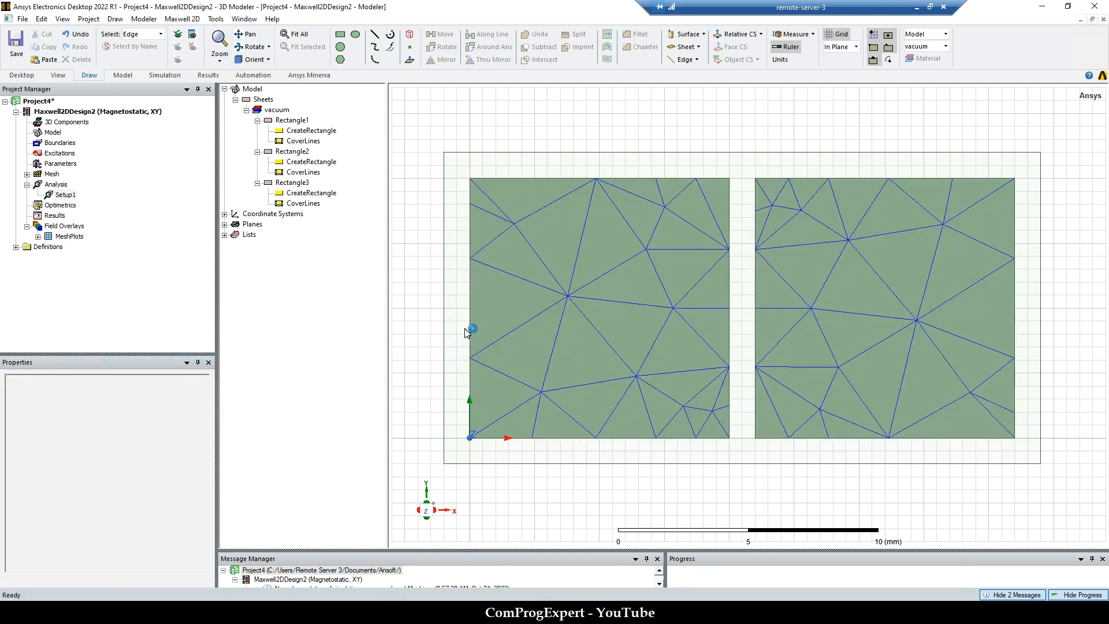
click(66, 194)
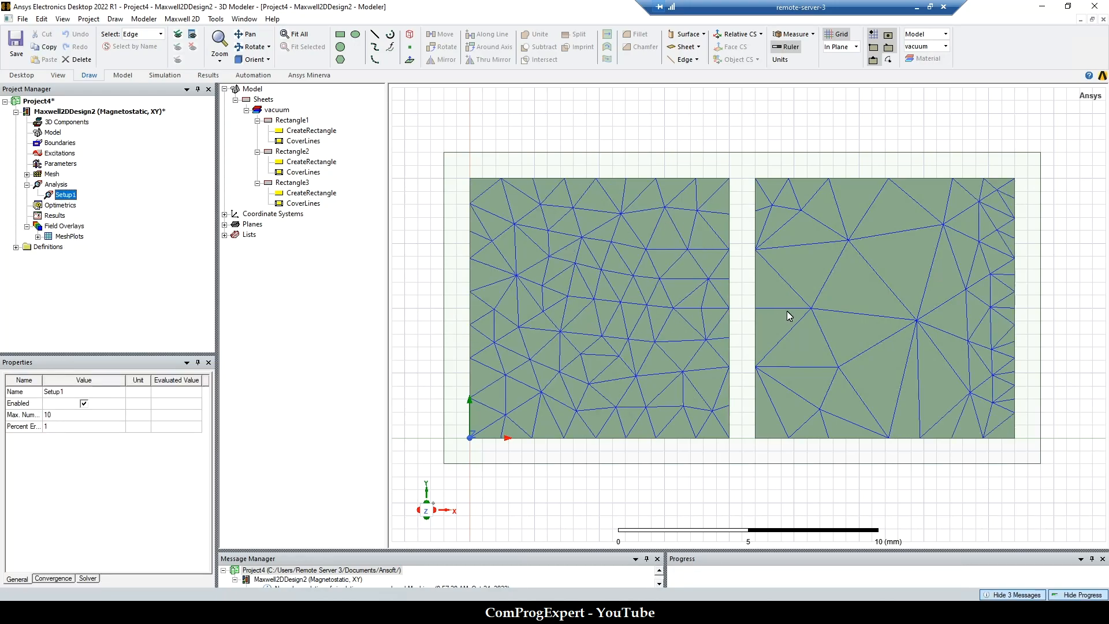
mouse_move(1008, 298)
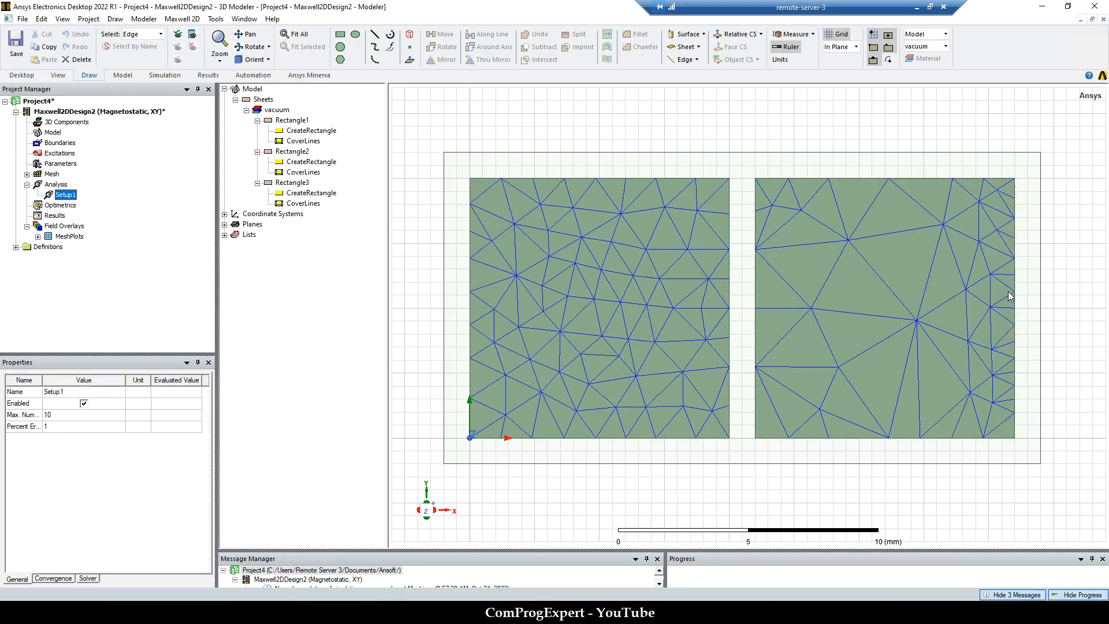
mouse_move(1021, 208)
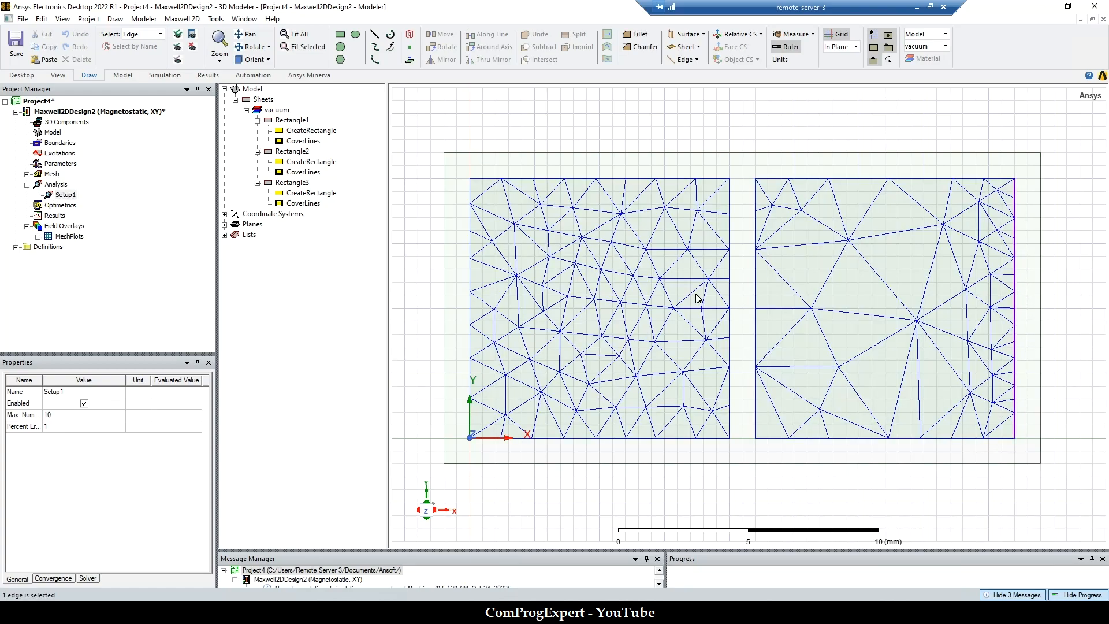
mouse_move(652, 296)
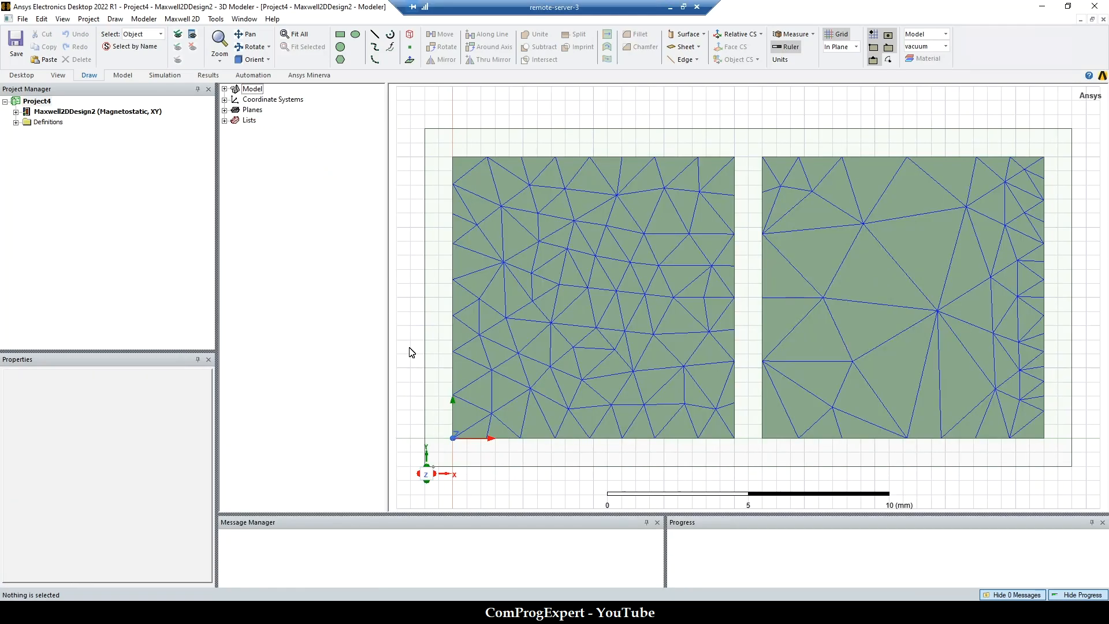
Insert a new Maxwell 3D design, Maxwell3DDesign1, into Project4.
right_click(32, 102)
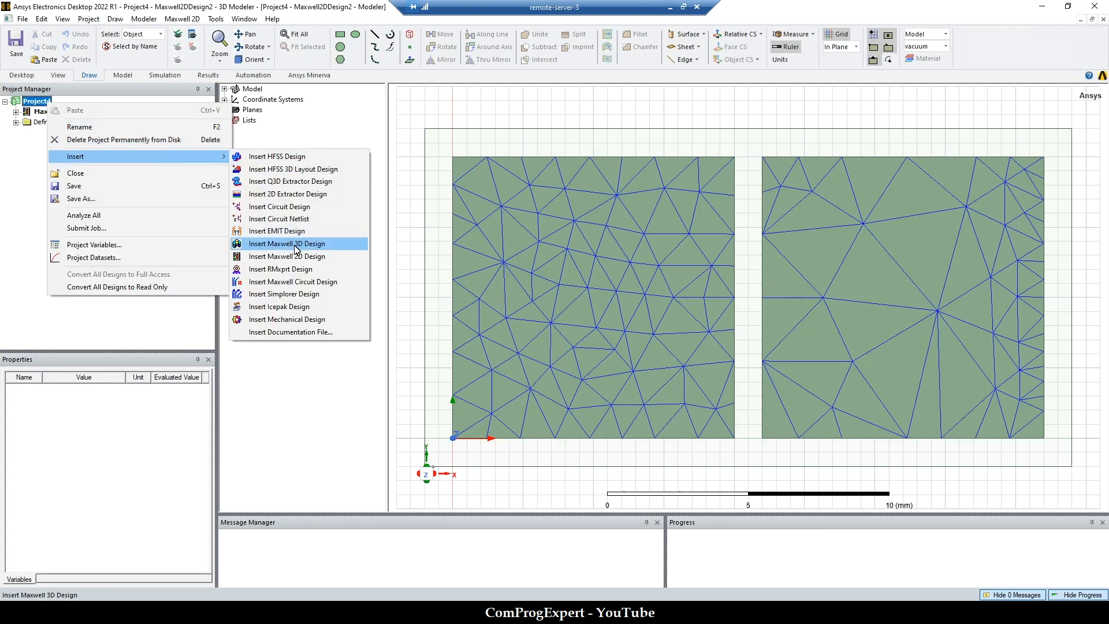
click(286, 242)
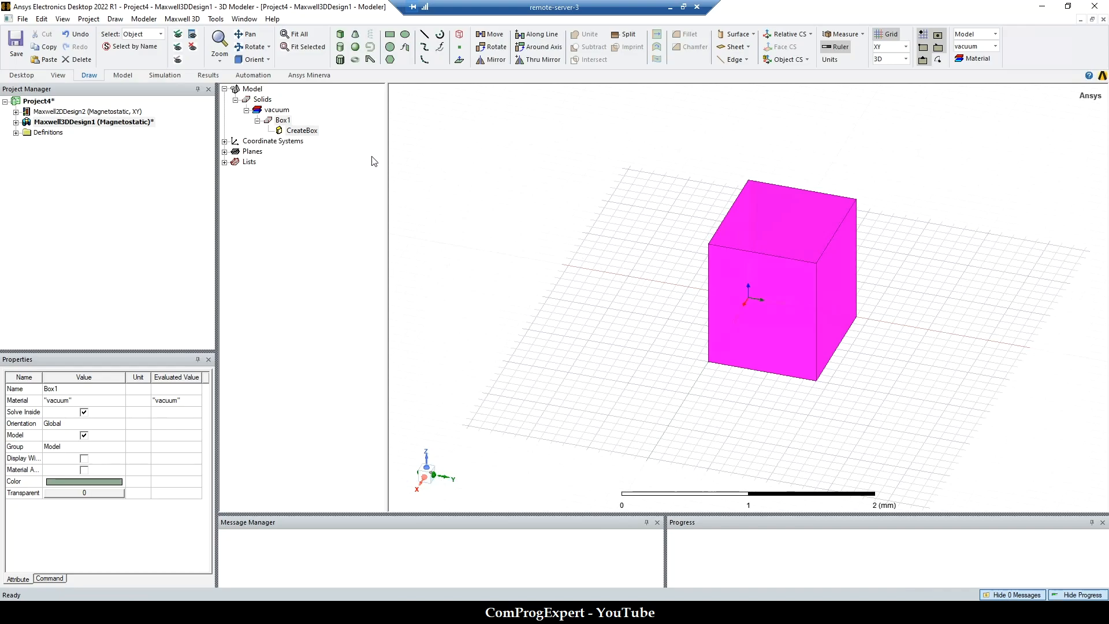
Make Box1 a 10 mm cube.
double_click(302, 129)
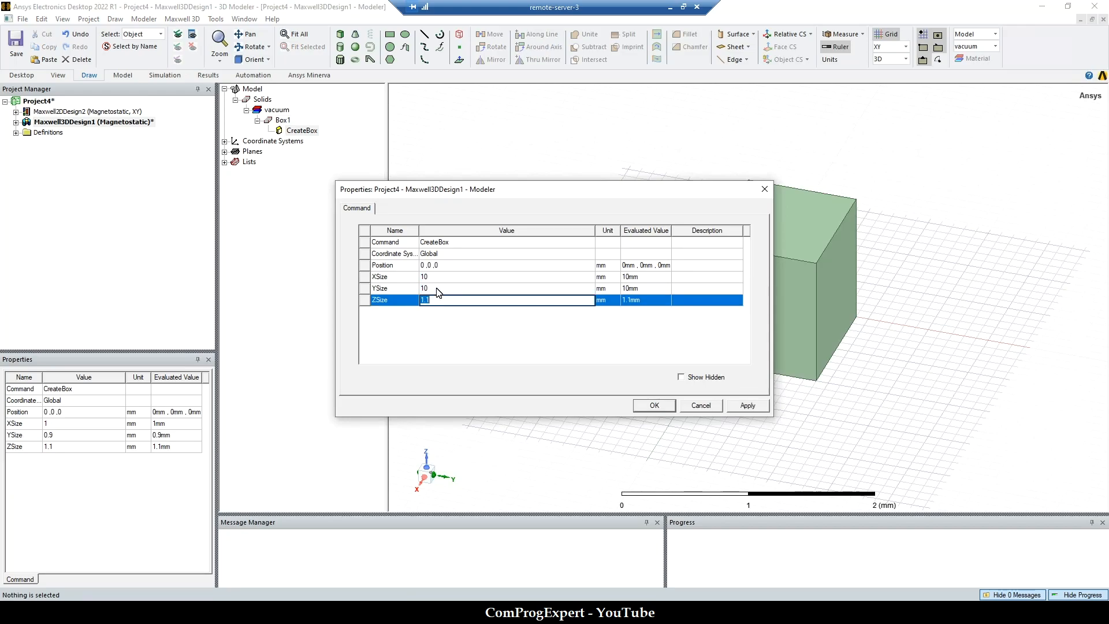
text(10)
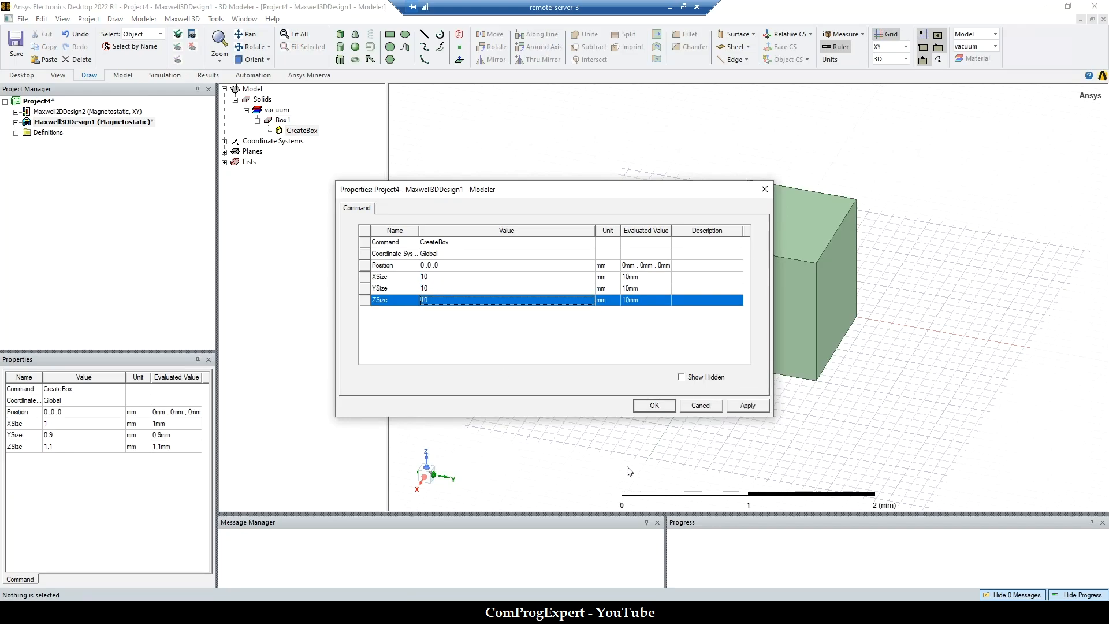
click(653, 406)
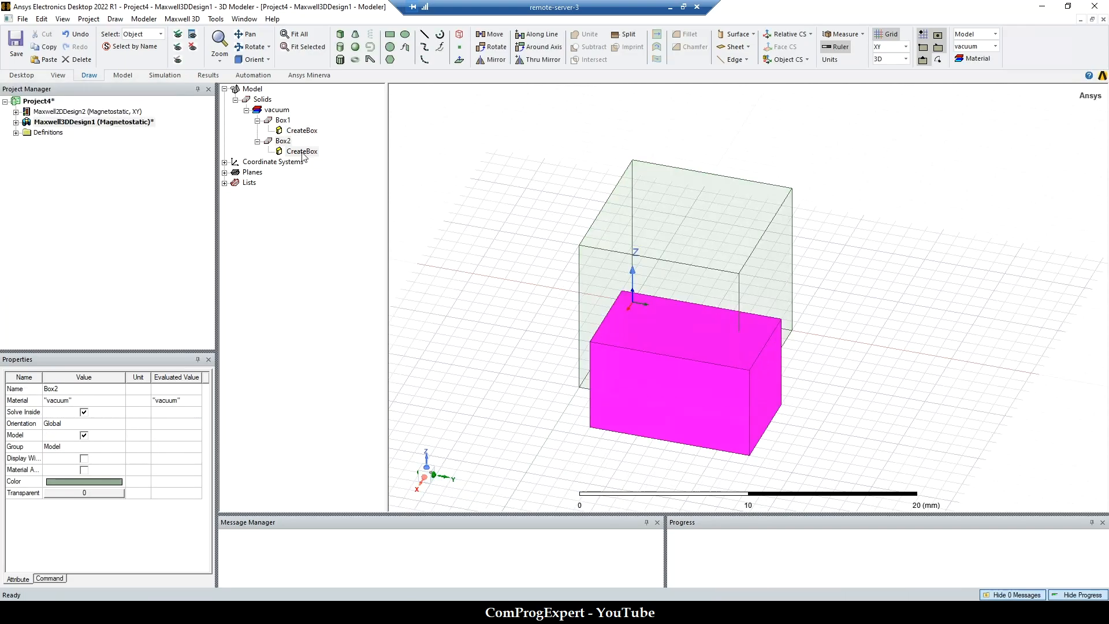
Position Box2 at 11,0,0 and make it a 10 mm cube.
double_click(299, 150)
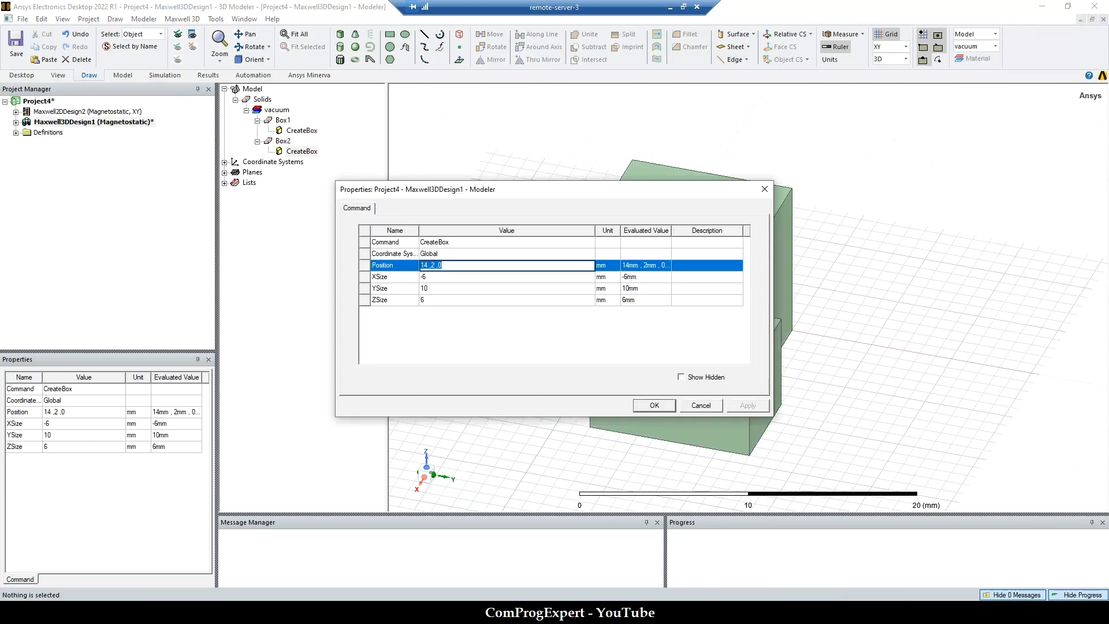
text(11,0,0)
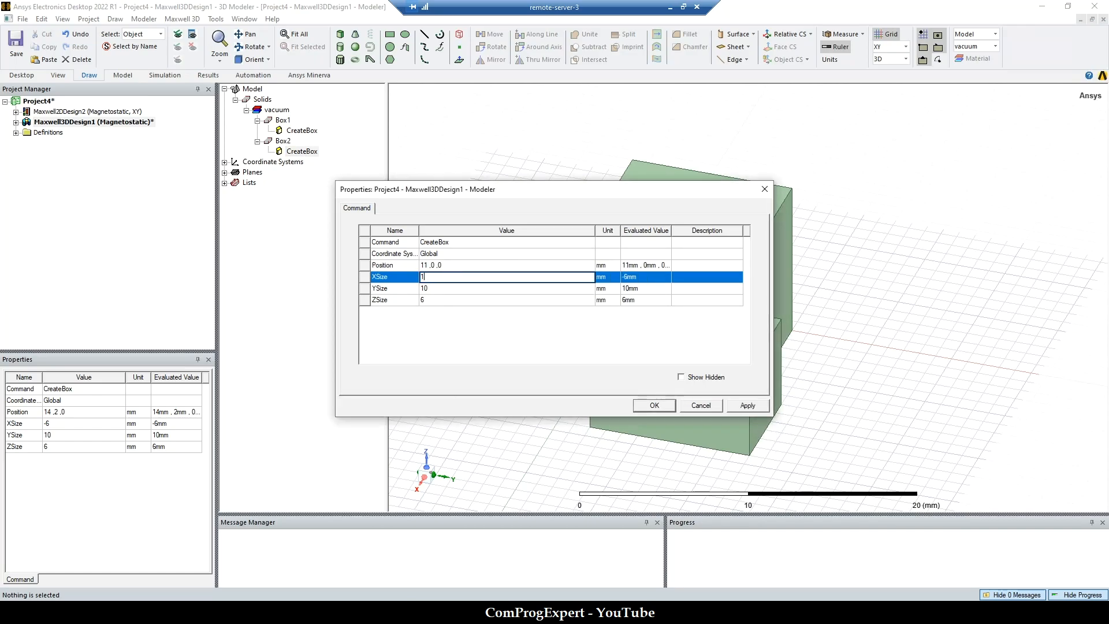
click(505, 300)
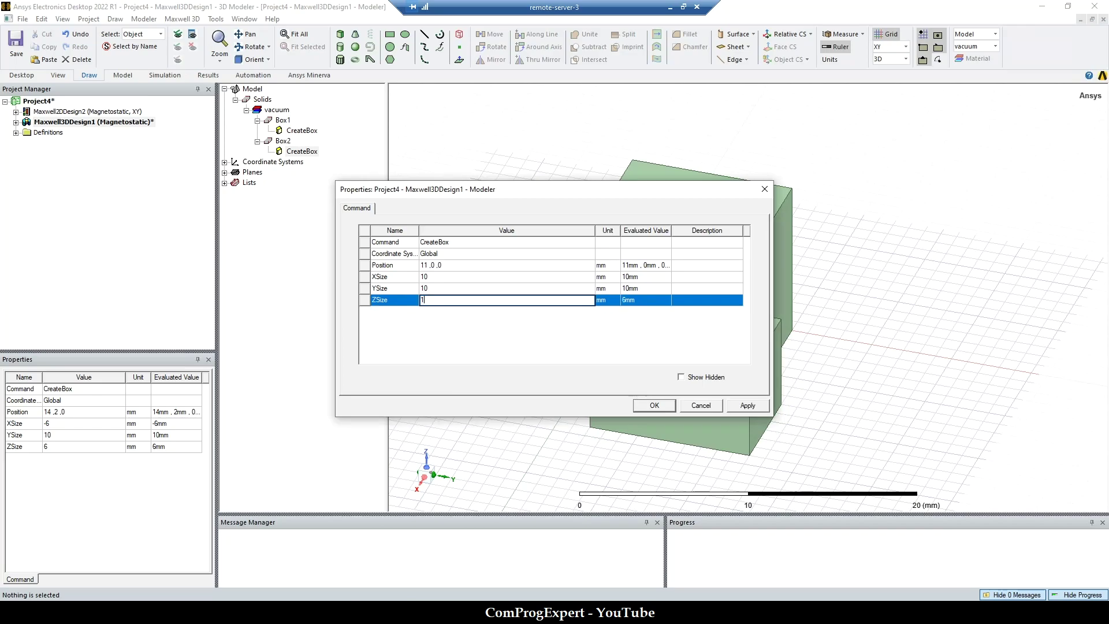
text(10)
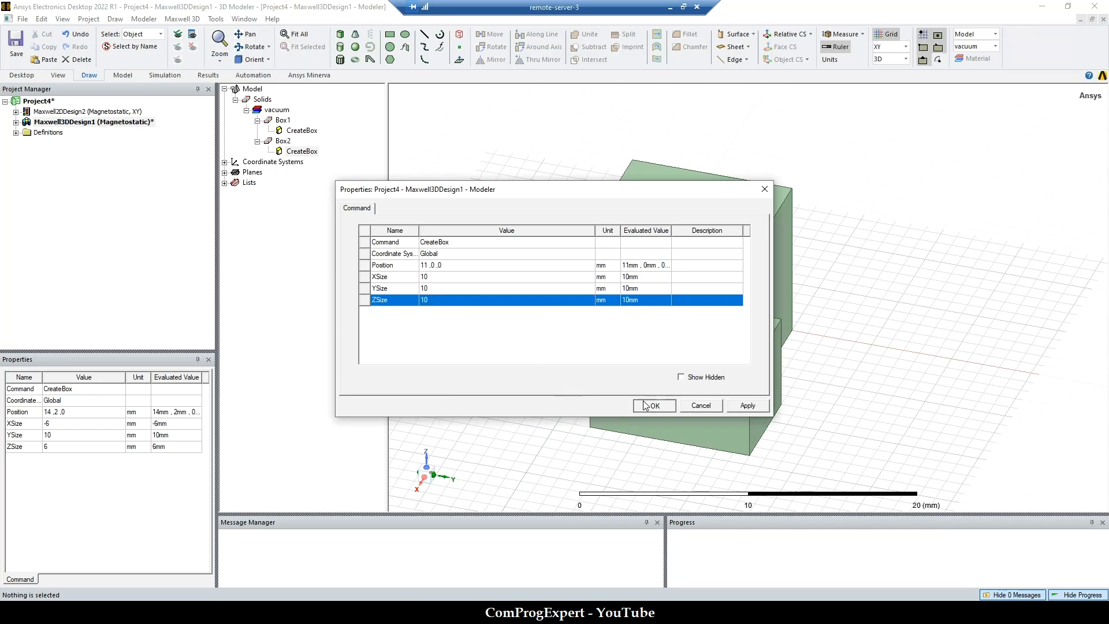
click(653, 405)
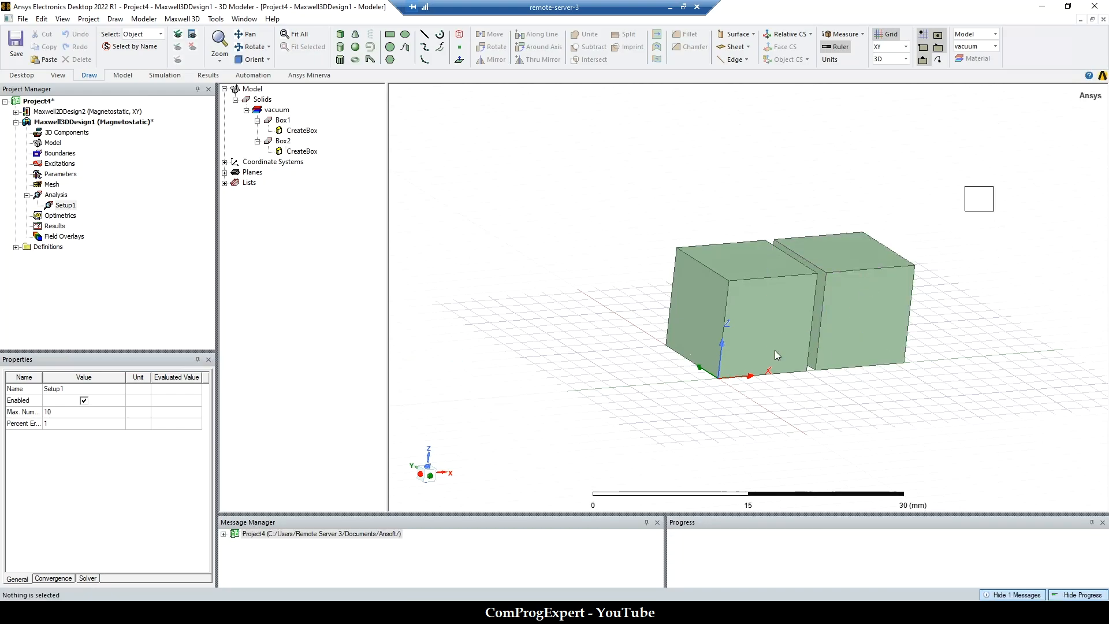
Plot the mesh on both cubes.
right_click(776, 354)
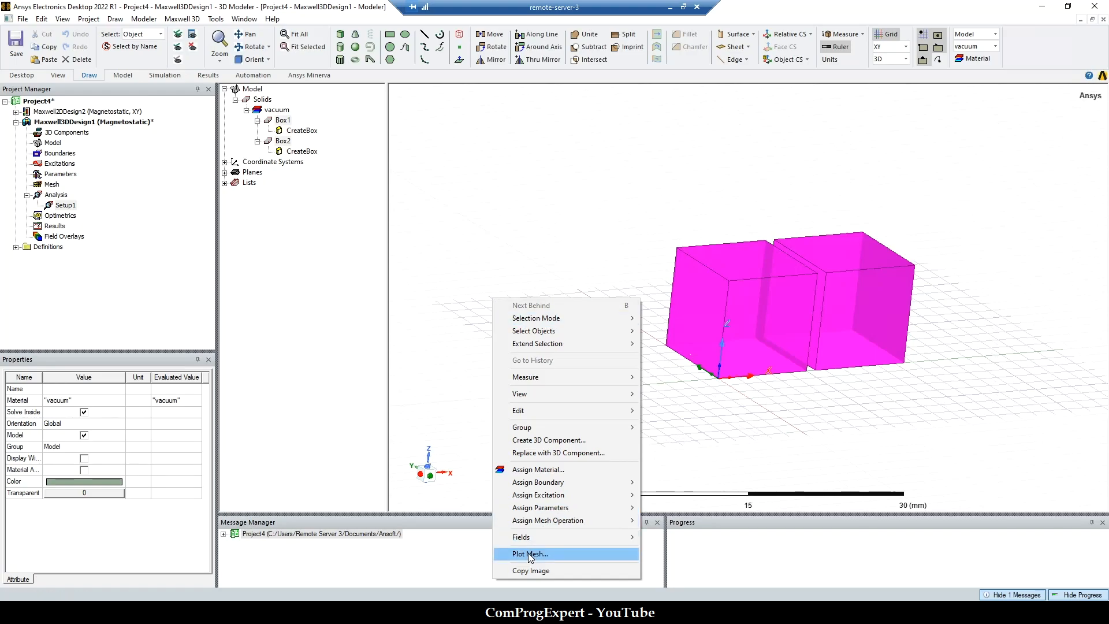
click(529, 553)
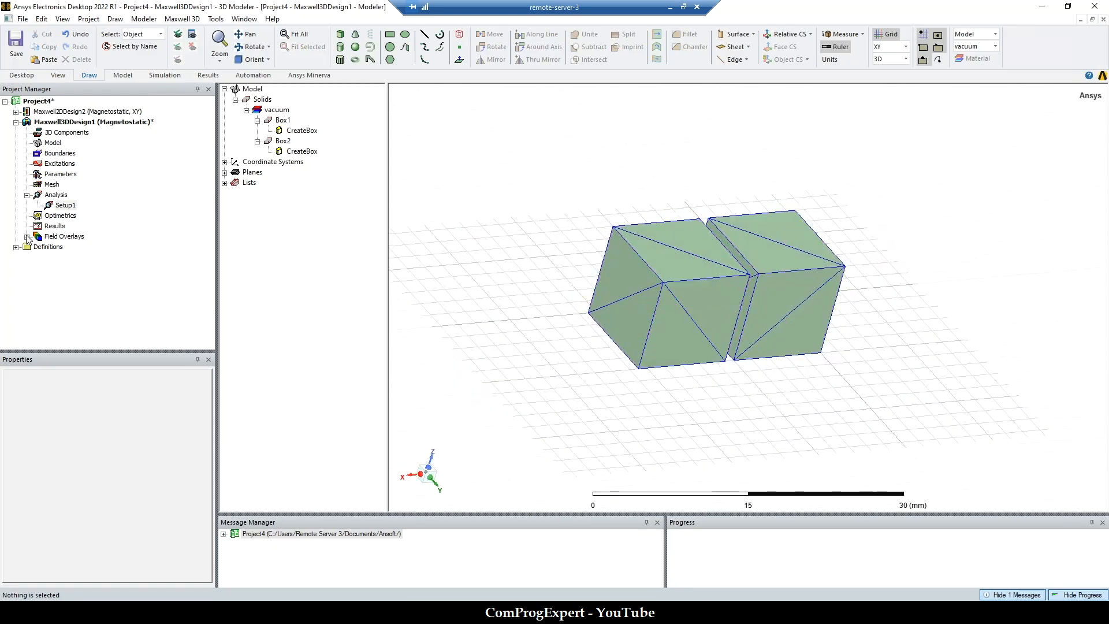
right_click(70, 245)
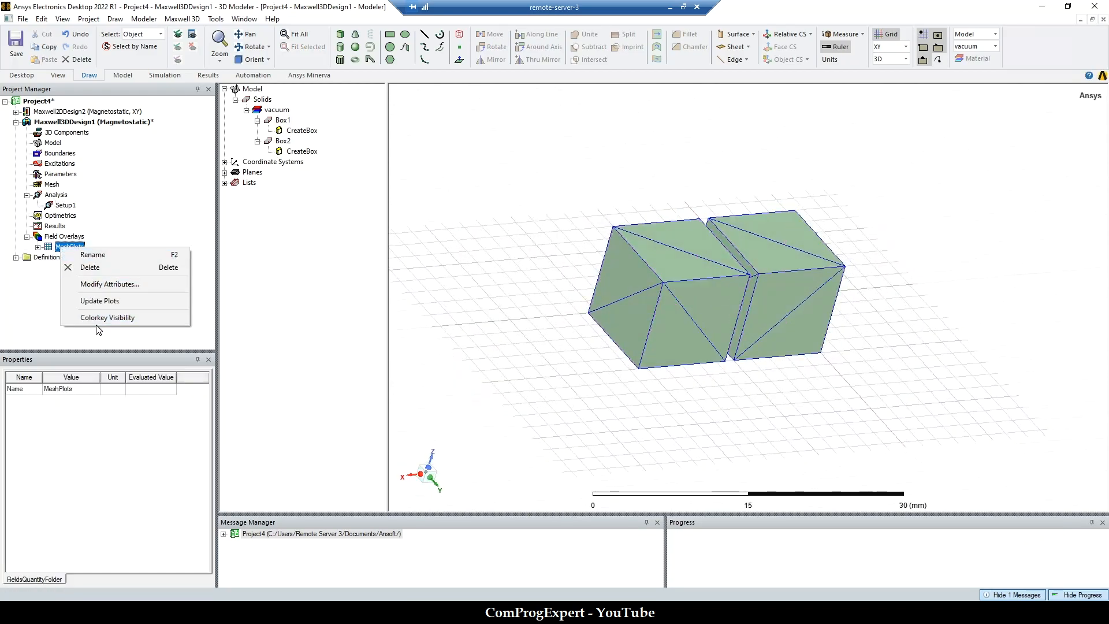
Check Mesh Statistics in Solution Data, showing six tetrahedra per box.
right_click(54, 225)
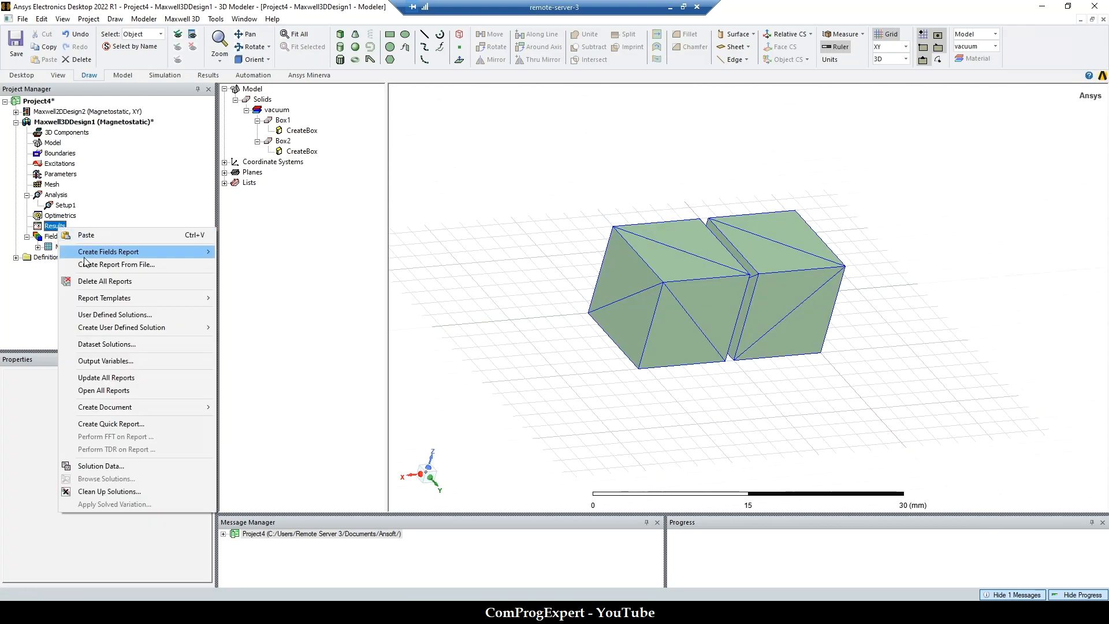
click(101, 466)
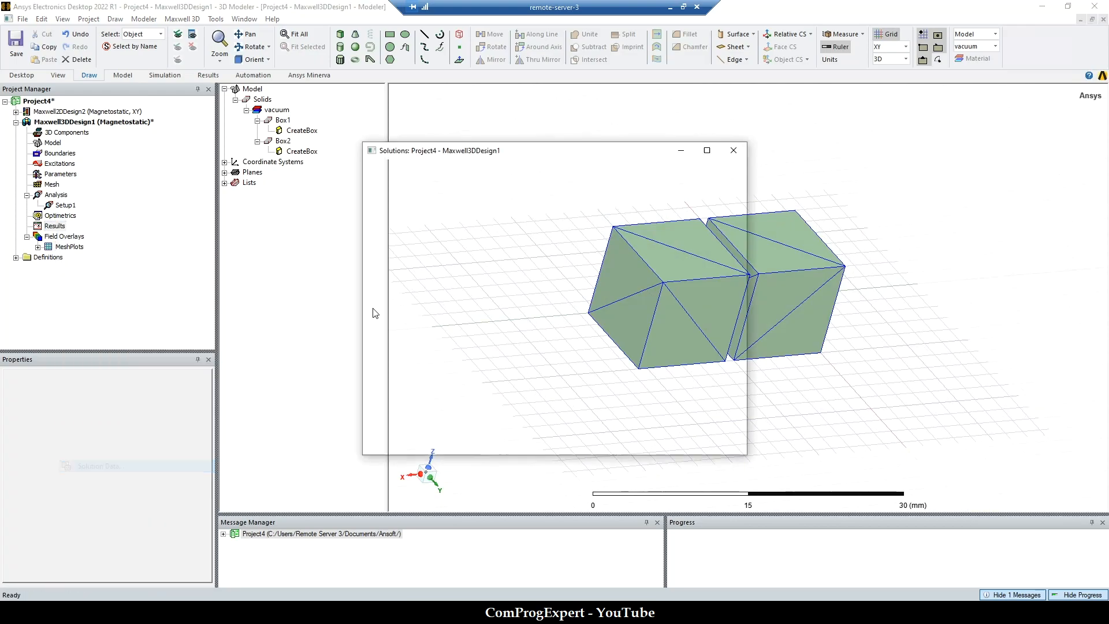
click(533, 205)
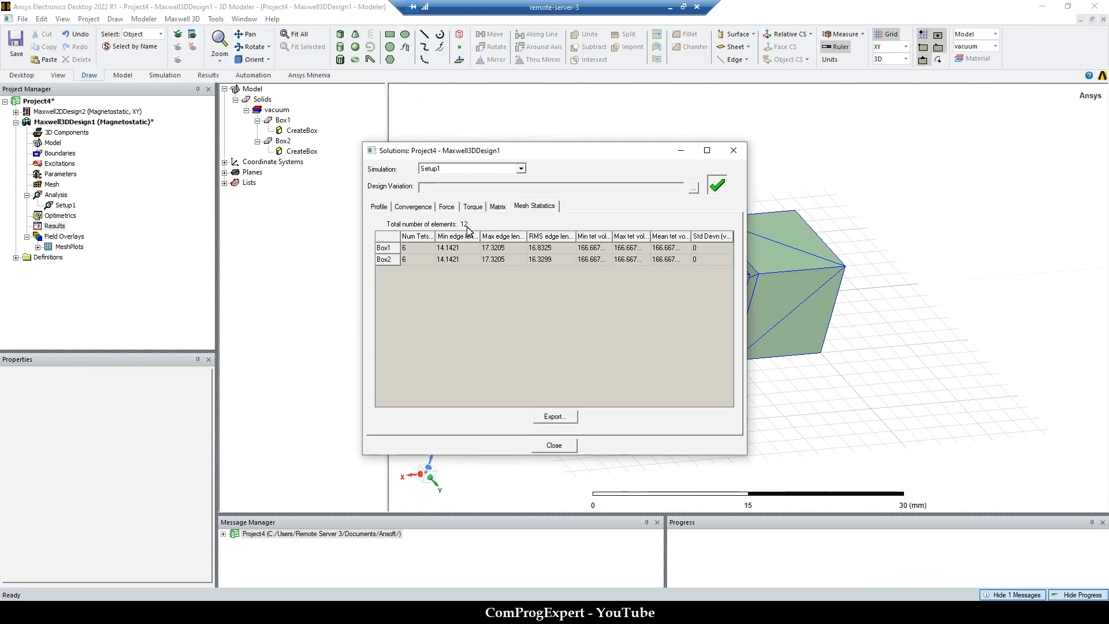
click(554, 446)
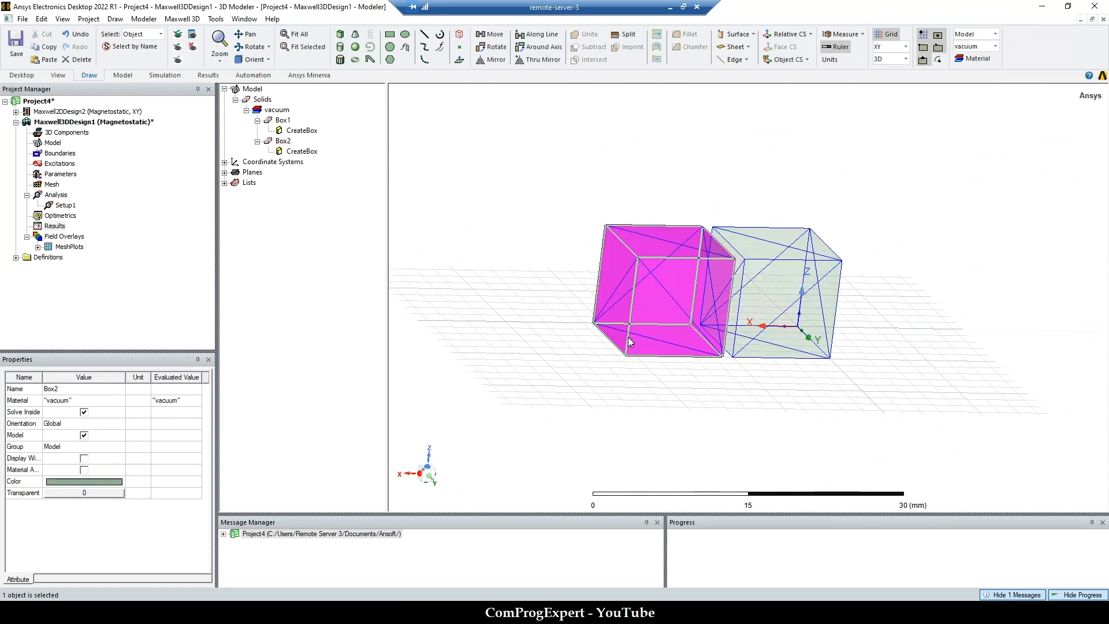
Assign an inside-selection length-based refinement (Length1) to Box2 and re-analyze Setup1.
right_click(631, 342)
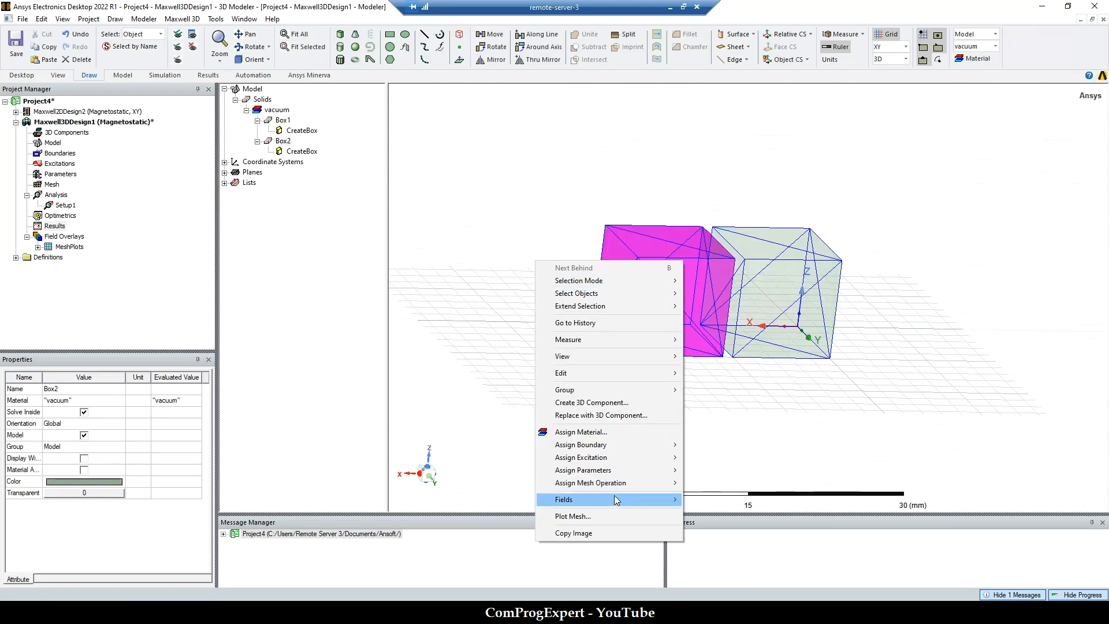
mouse_move(590, 483)
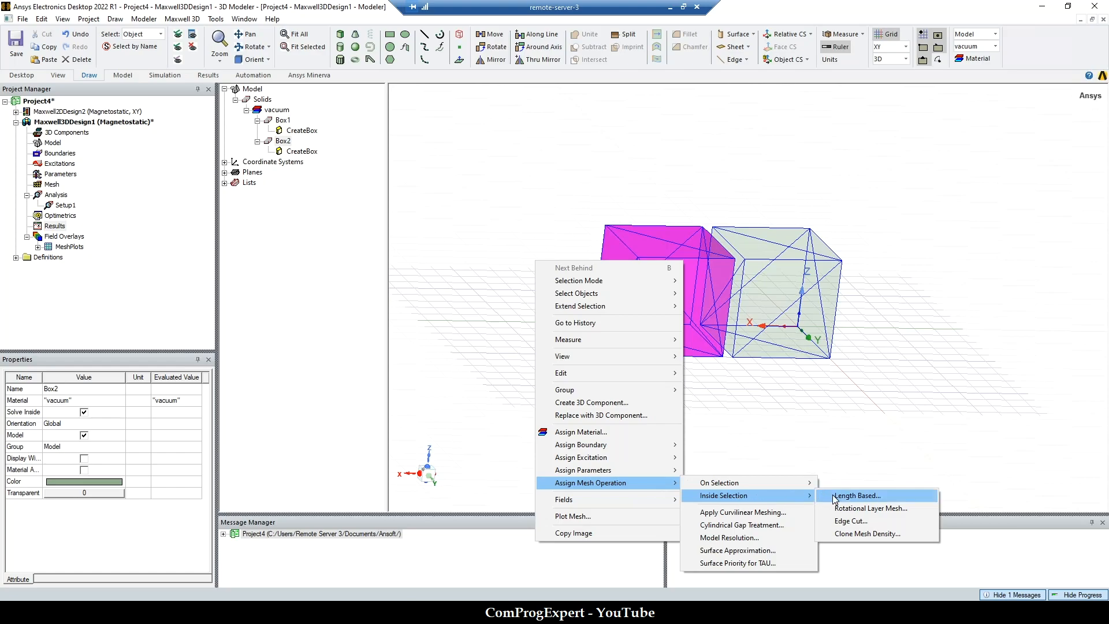
mouse_move(840, 502)
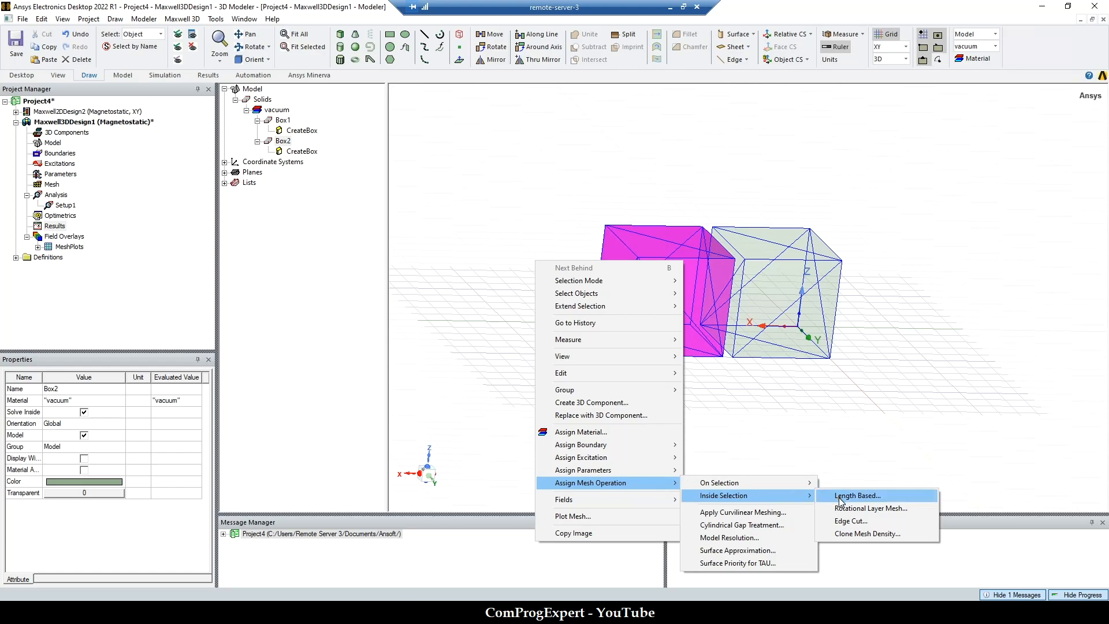
click(857, 496)
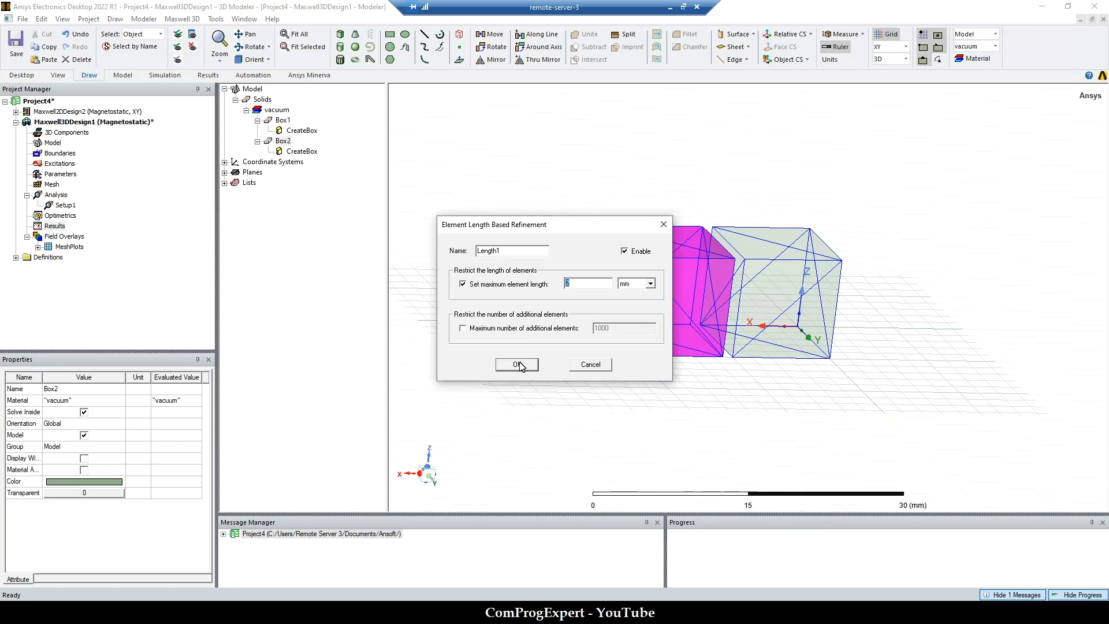
click(516, 364)
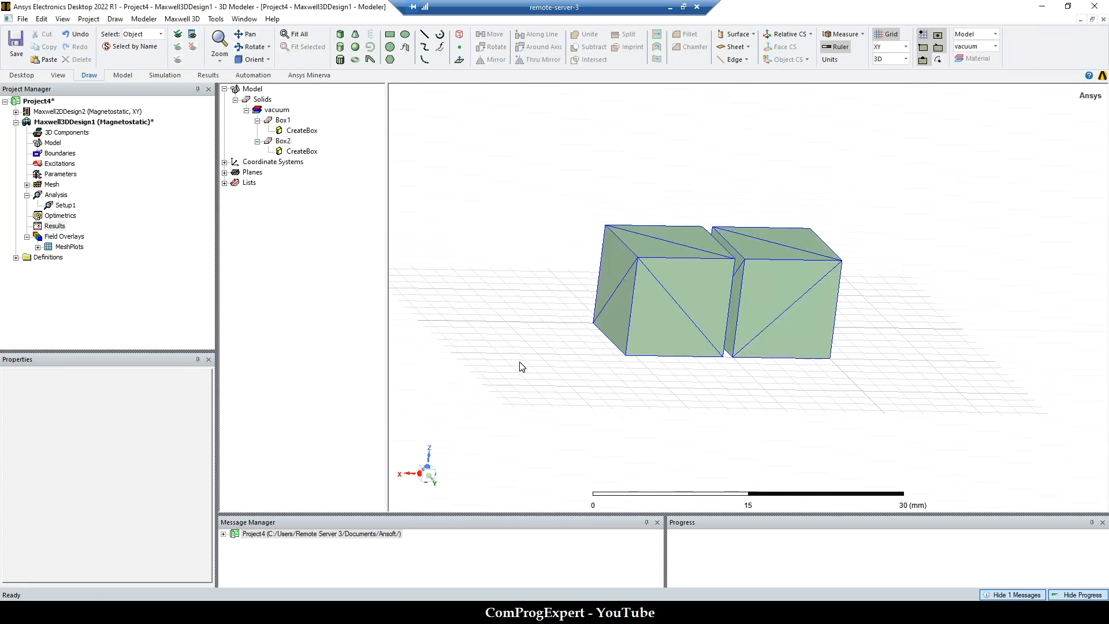
mouse_move(63, 206)
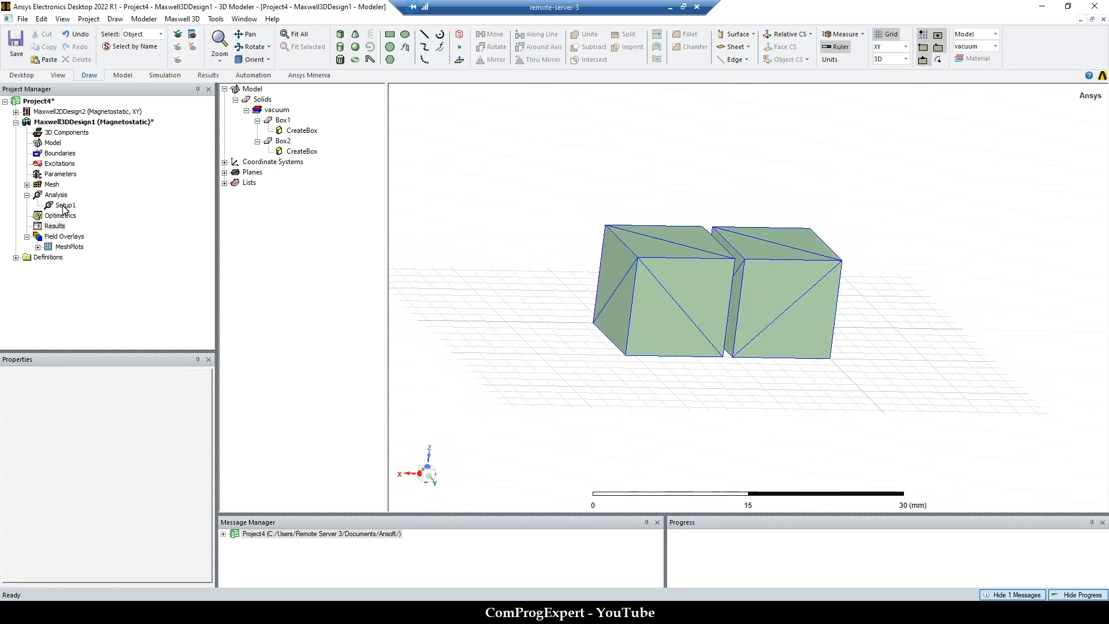
click(63, 204)
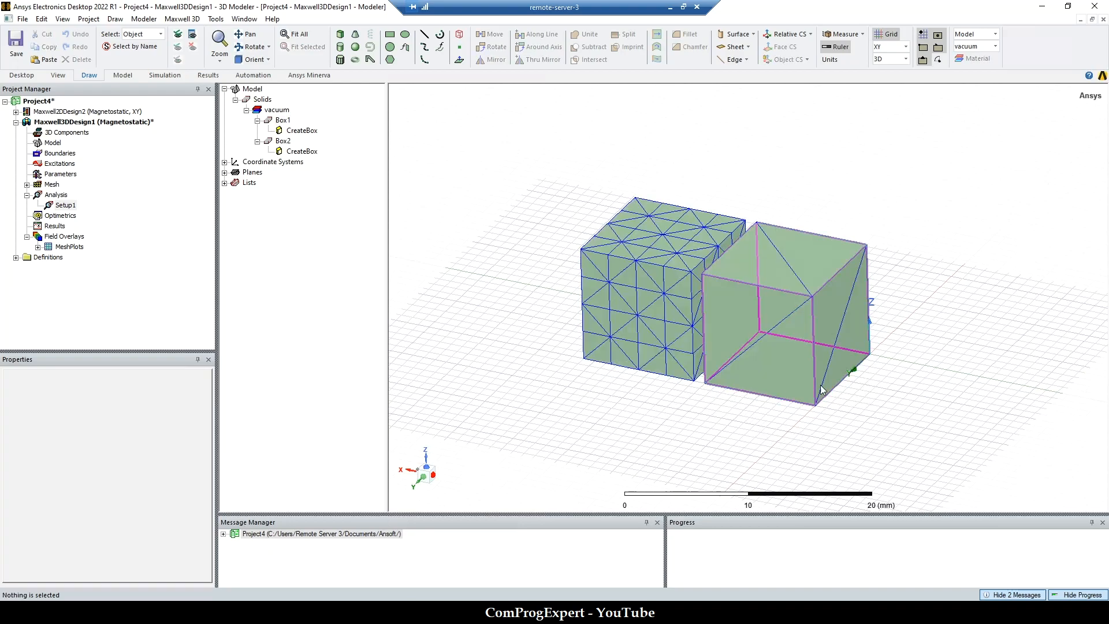
mouse_move(817, 372)
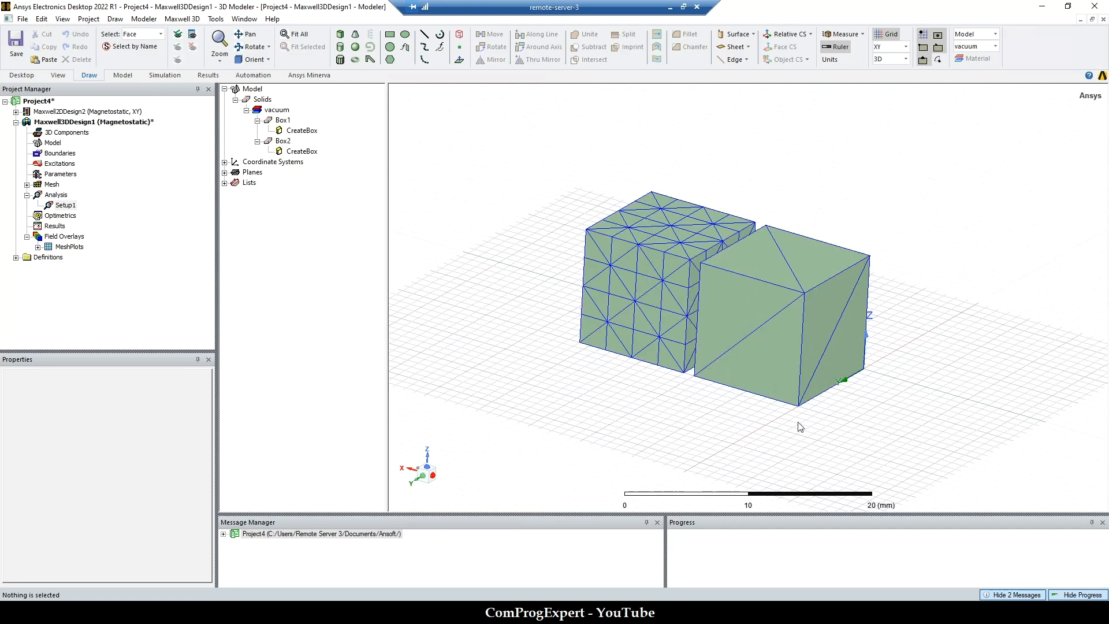
Pick one face of Box1 and assign an on-selection length-based refinement (Length2) to it.
click(836, 330)
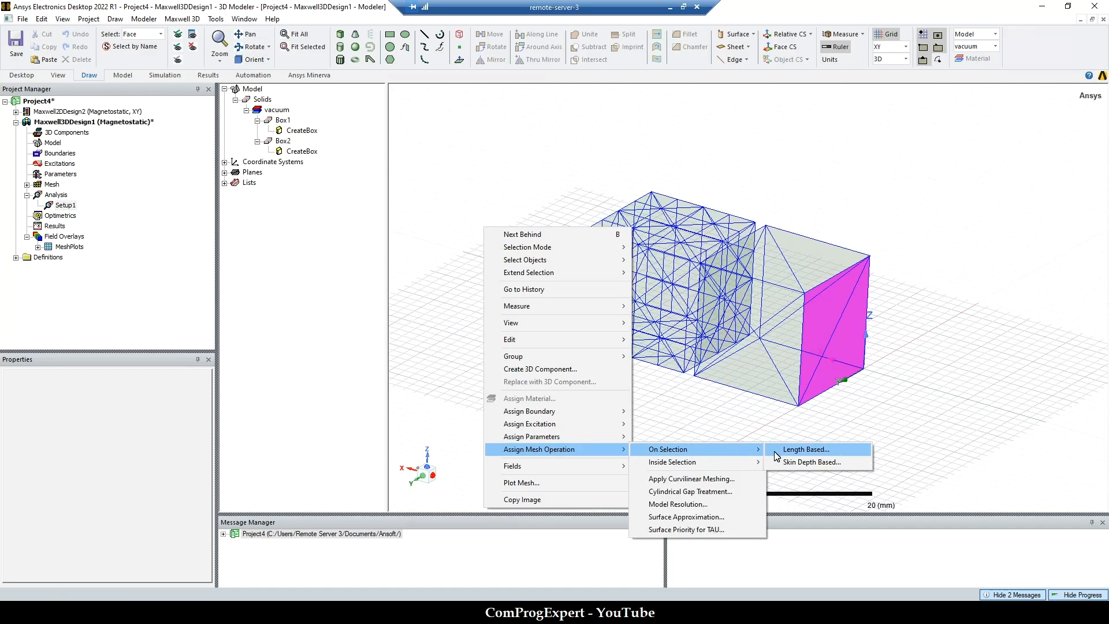
click(806, 448)
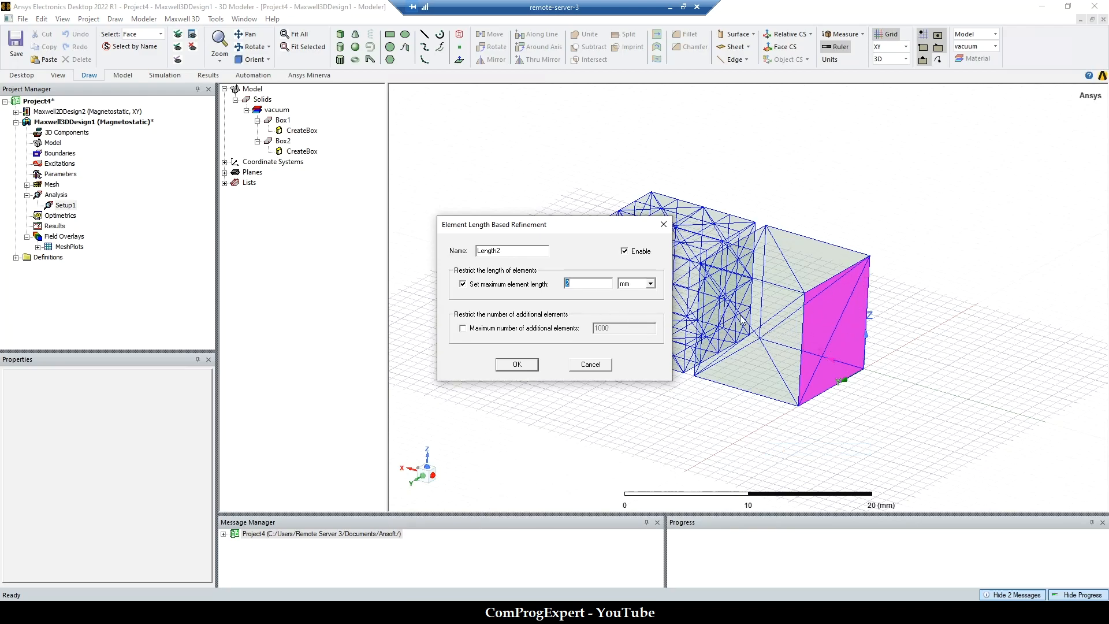
mouse_move(510, 307)
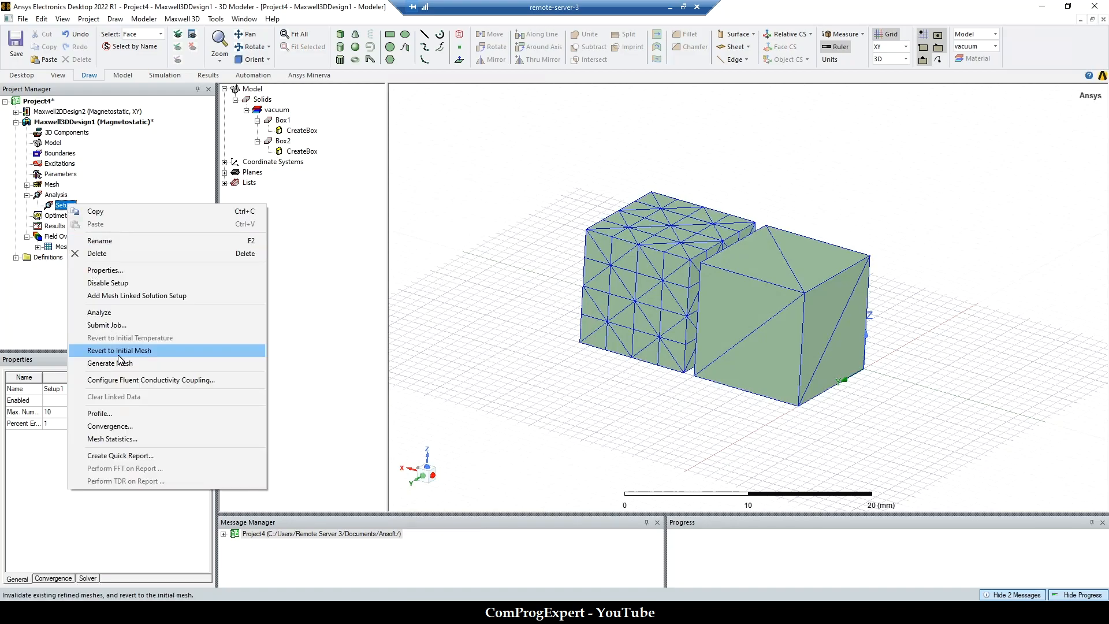
Revert Setup1 to the initial mesh and re-analyze to regenerate the 3D mesh.
click(109, 363)
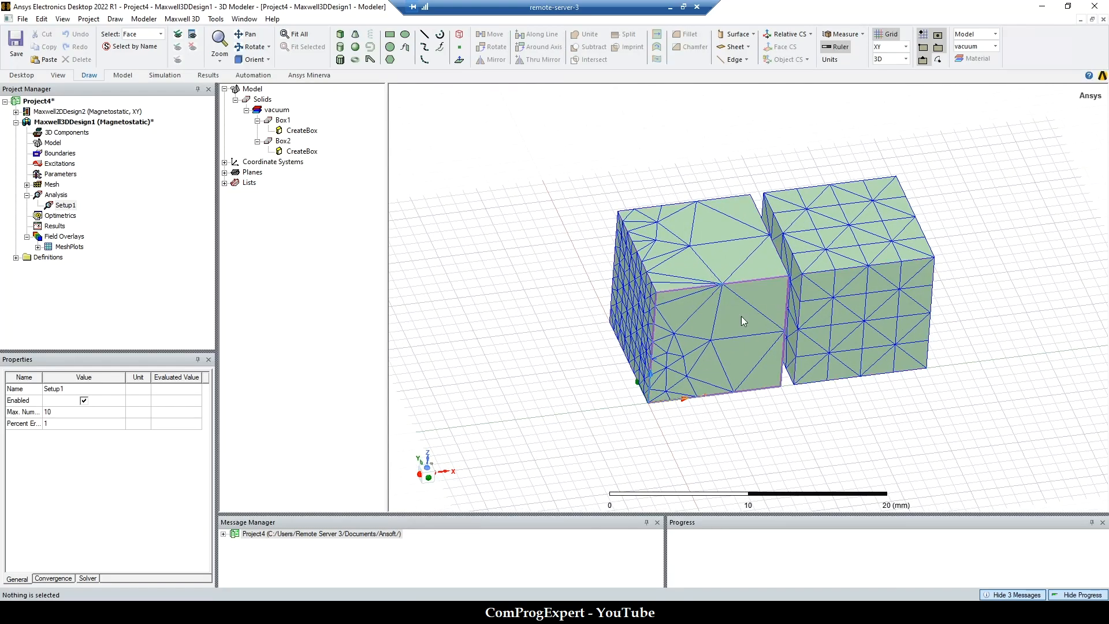
click(501, 339)
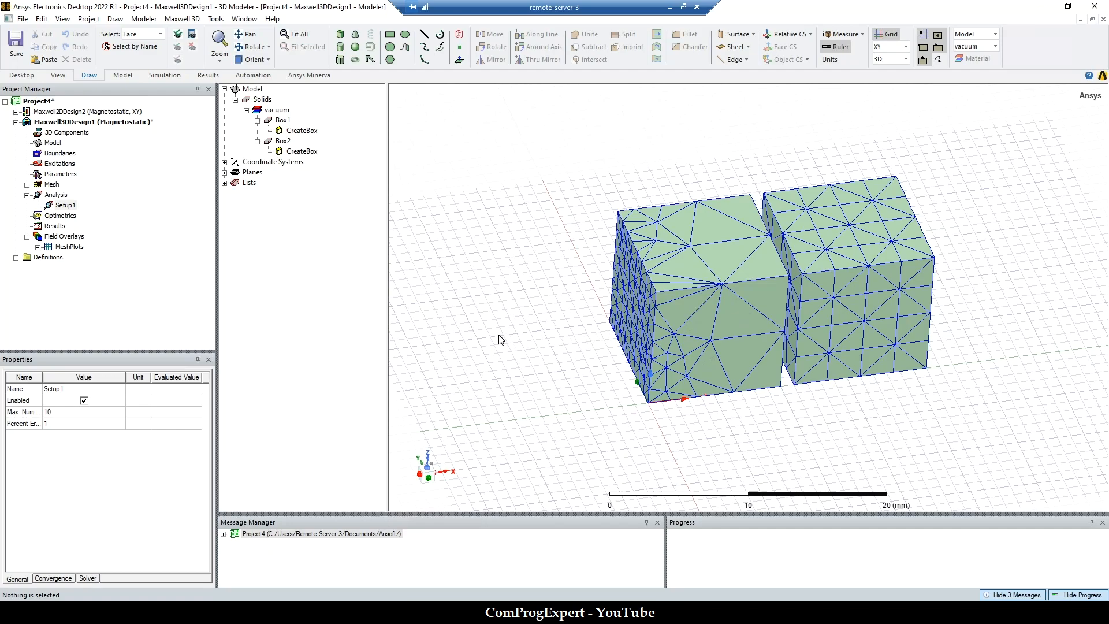